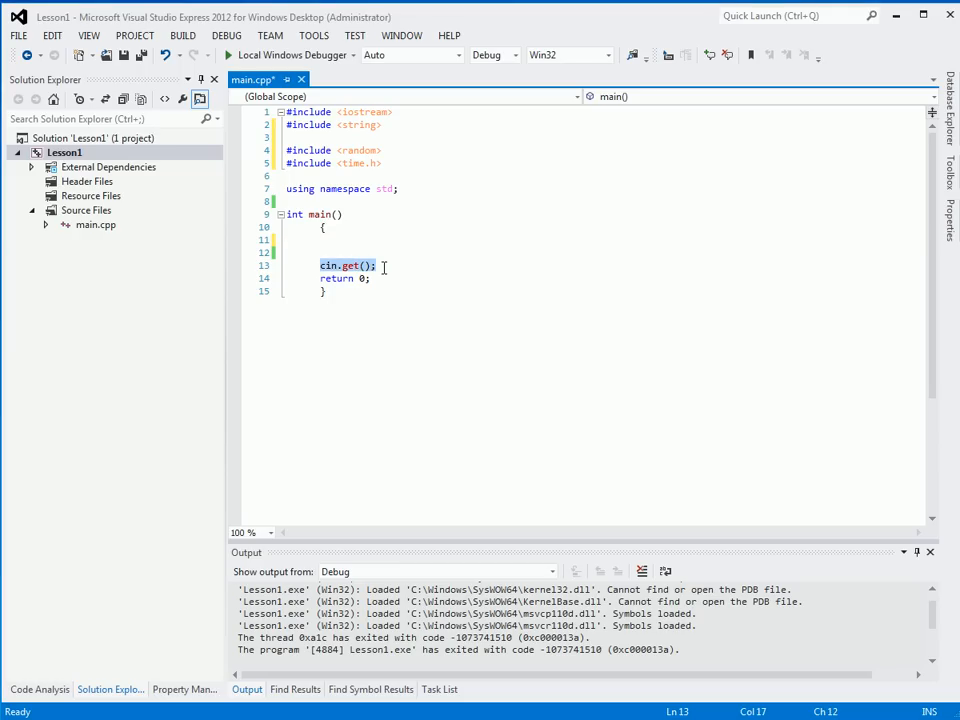
- Add #include <random> to the headers and select the time.h header name
{"action": "left_click", "coordinate": [370, 278]}
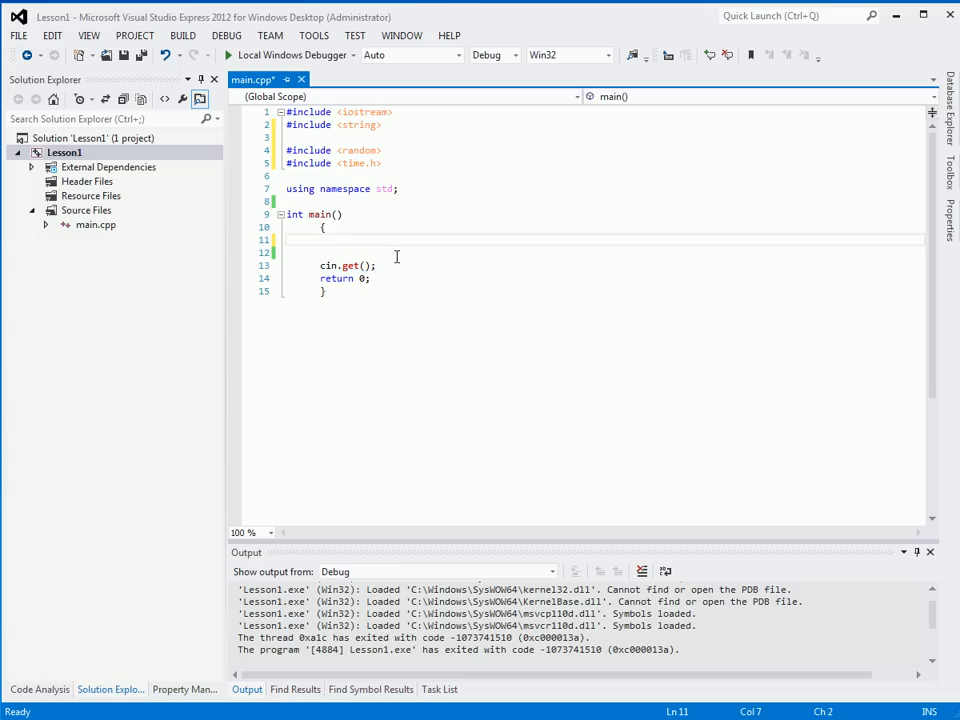
{"action": "mouse_move", "coordinate": [394, 256]}
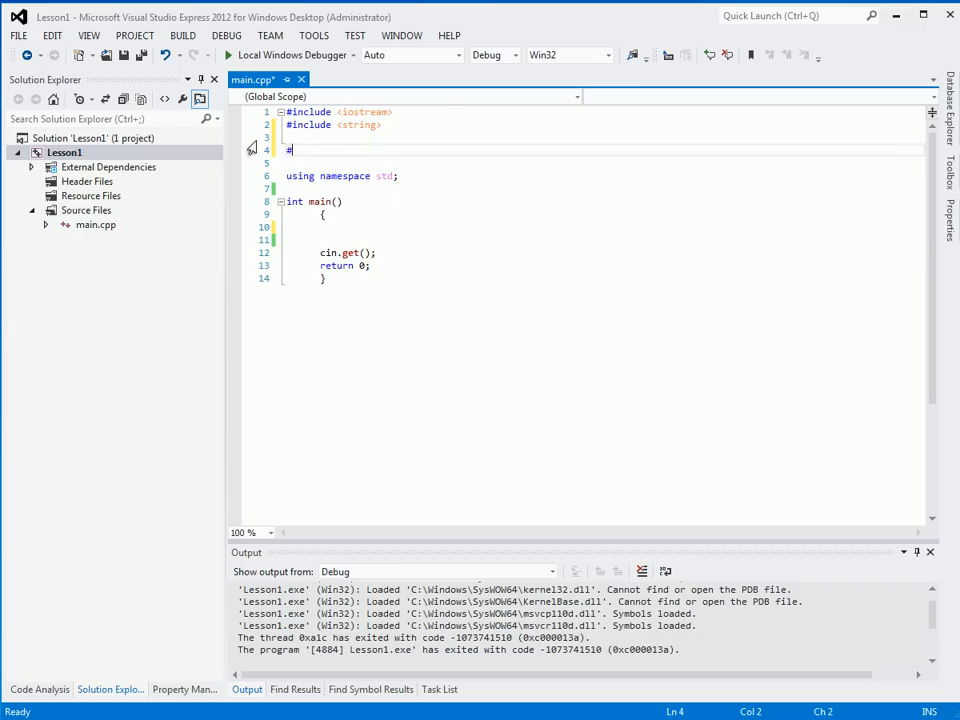
{"action": "key", "text": "Backspace"}
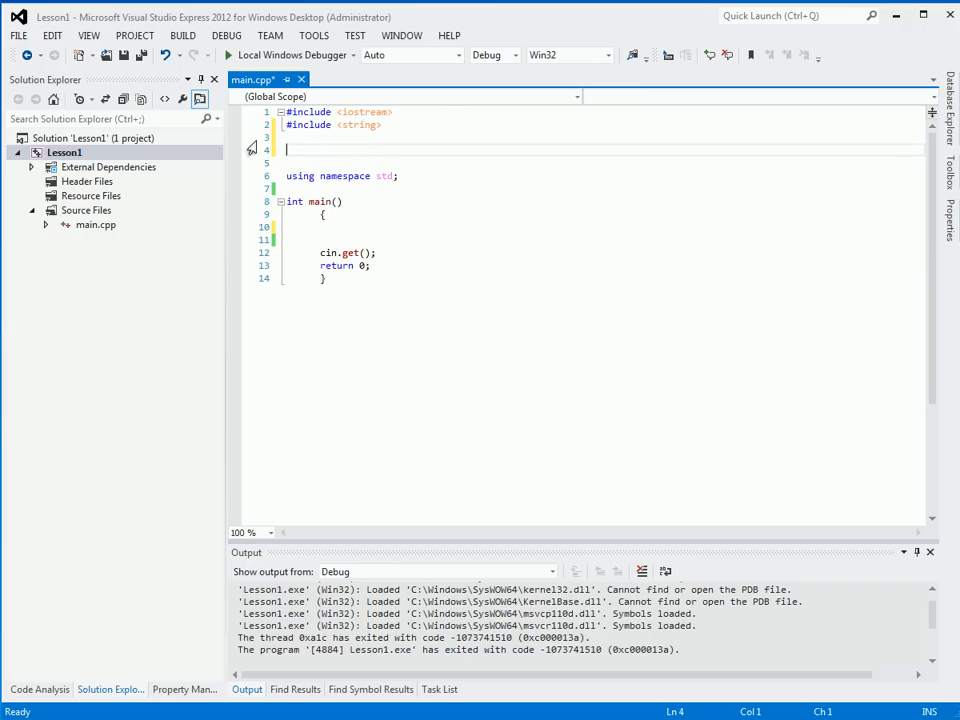
{"action": "type", "text": "#include <random>"}
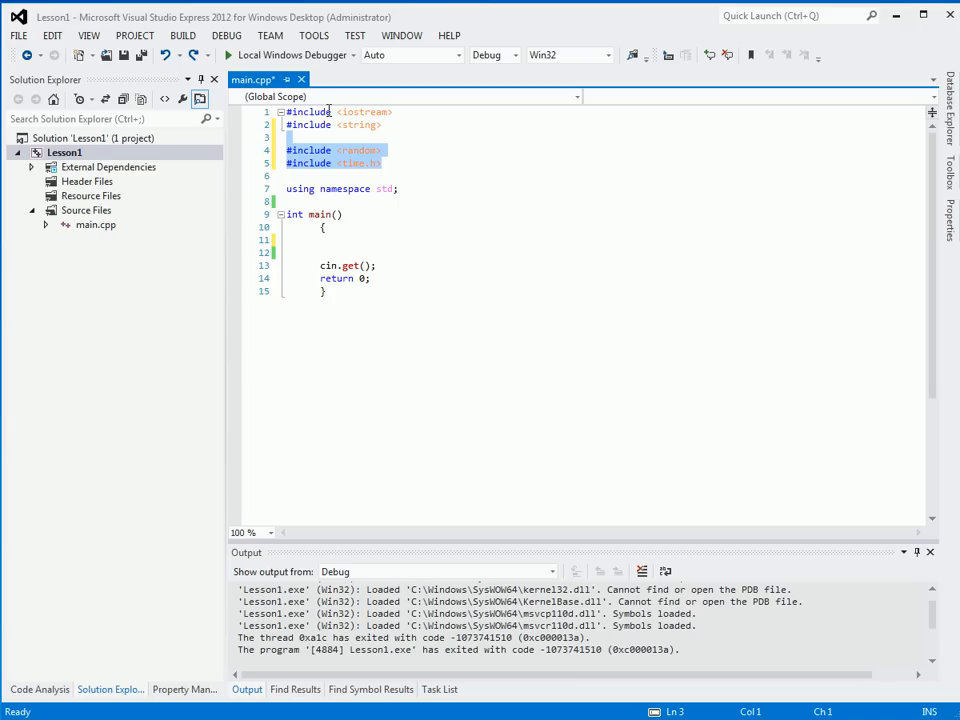
{"action": "mouse_move", "coordinate": [384, 172]}
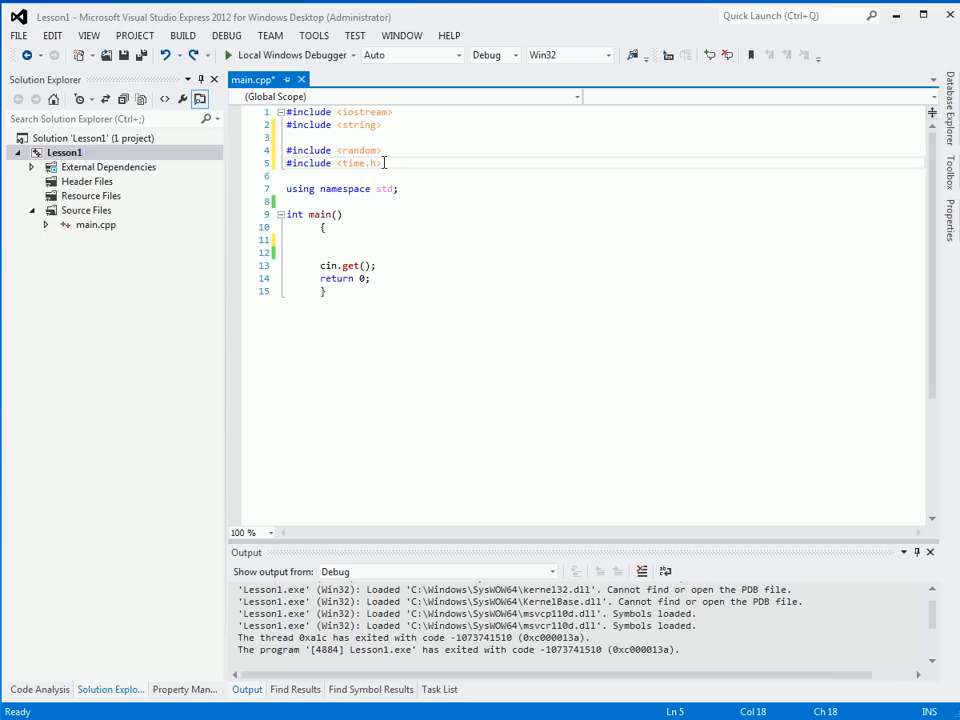
{"action": "double_click", "coordinate": [356, 164]}
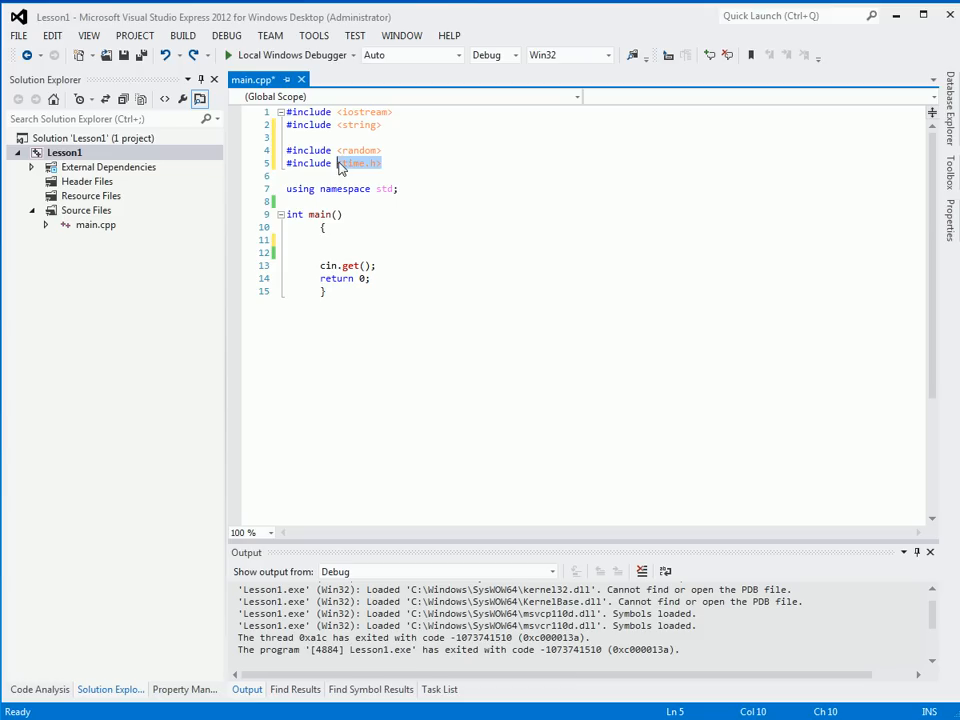
{"action": "mouse_move", "coordinate": [352, 170]}
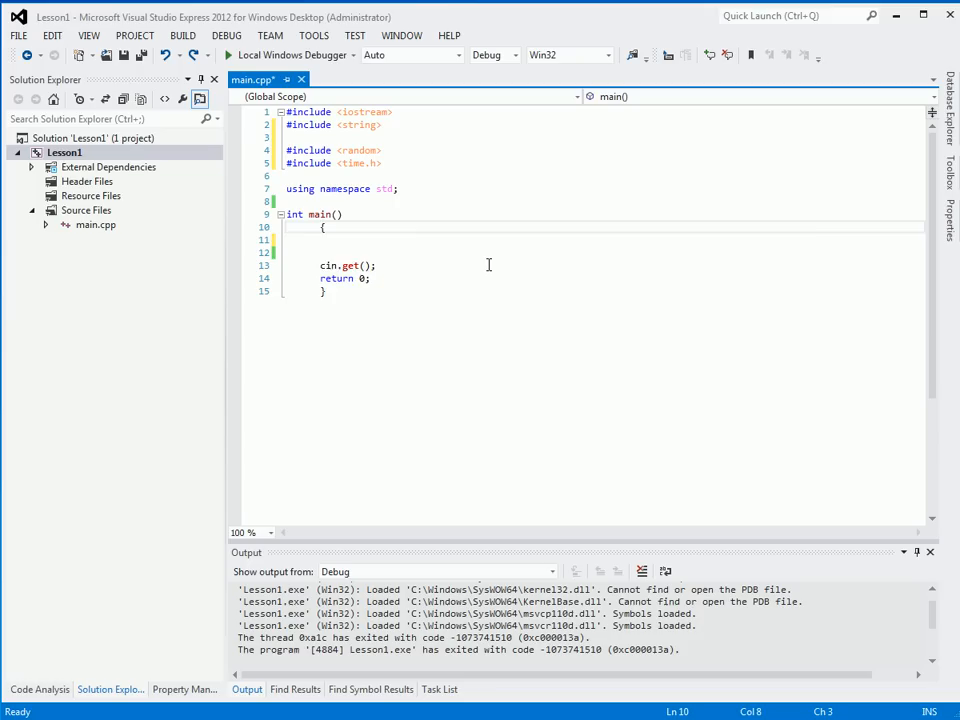
- Seed the generator in main with srand( time(0) ); under a // seed random comment
{"action": "key", "text": "Enter"}
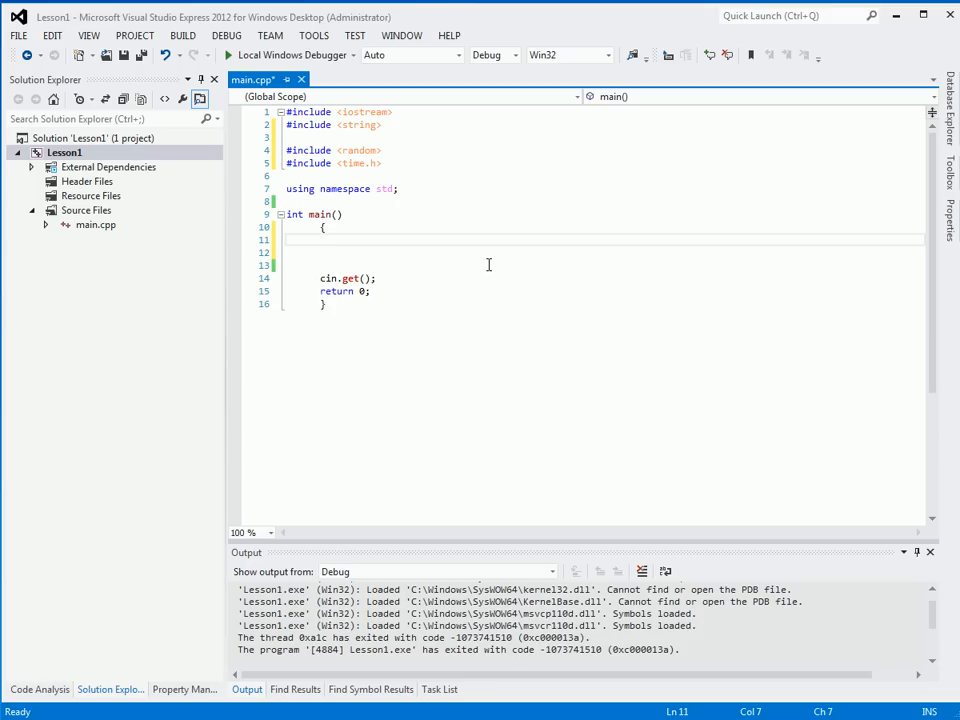
{"action": "type", "text": "s"}
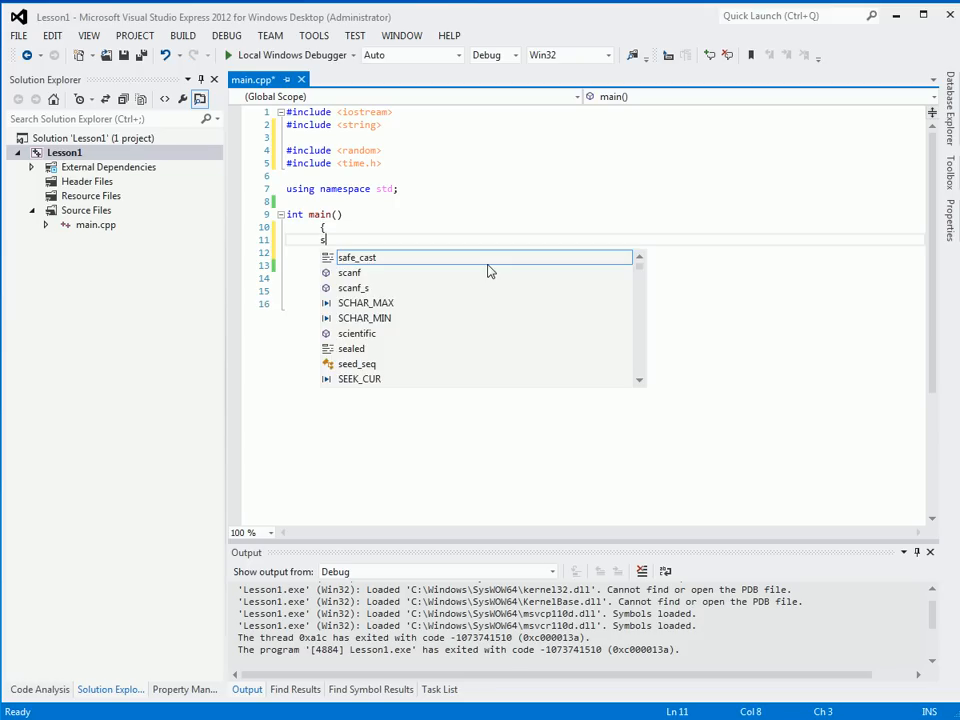
{"action": "type", "text": "rand();"}
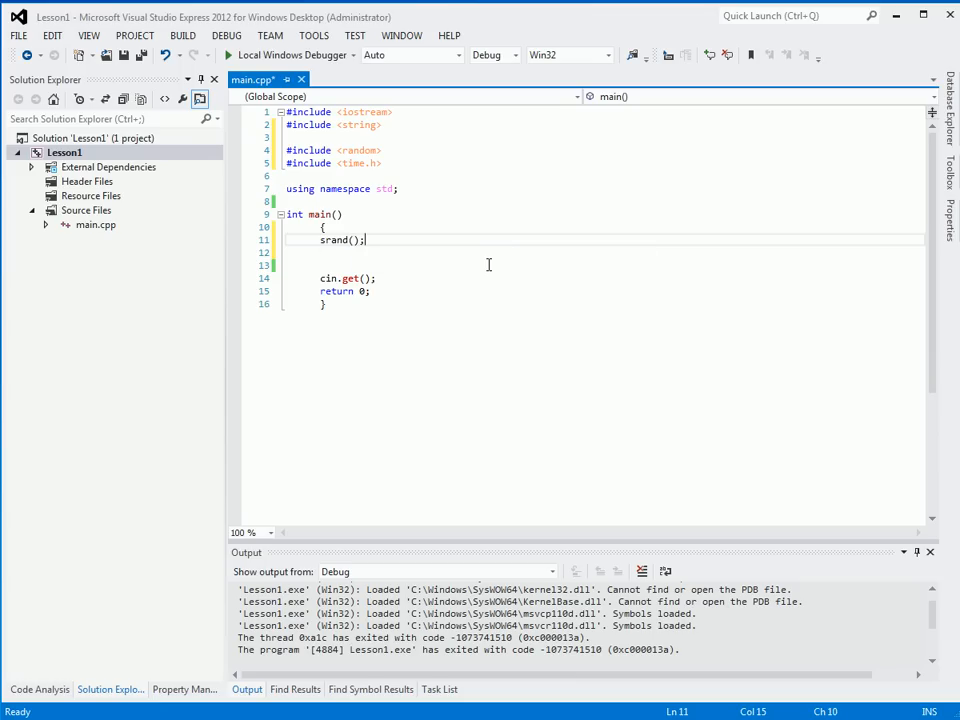
{"action": "type", "text": "//"}
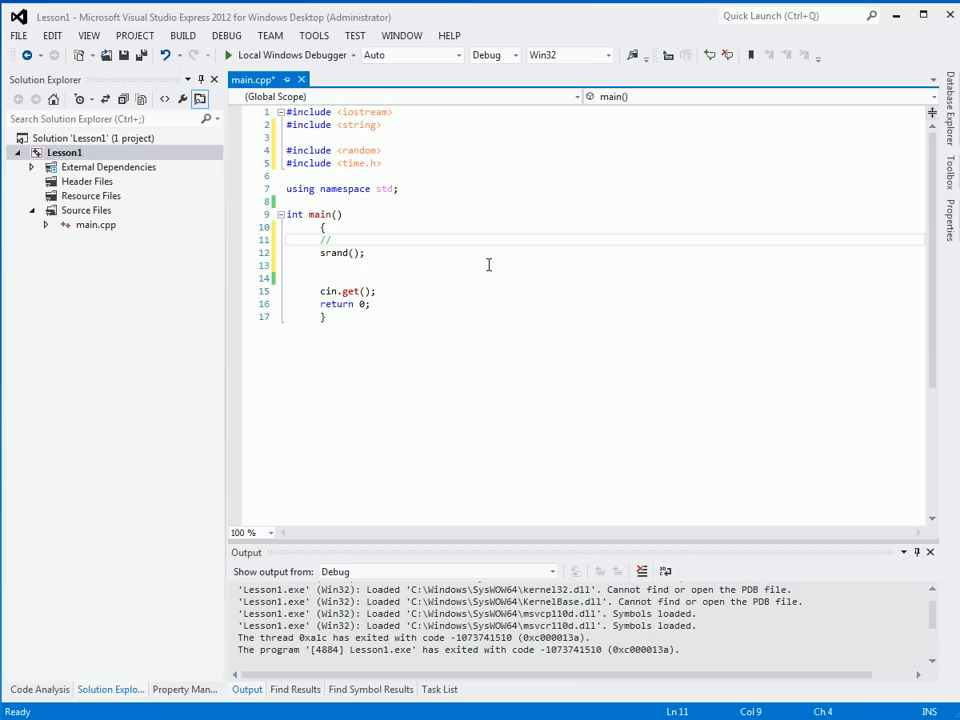
{"action": "type", "text": "seed random"}
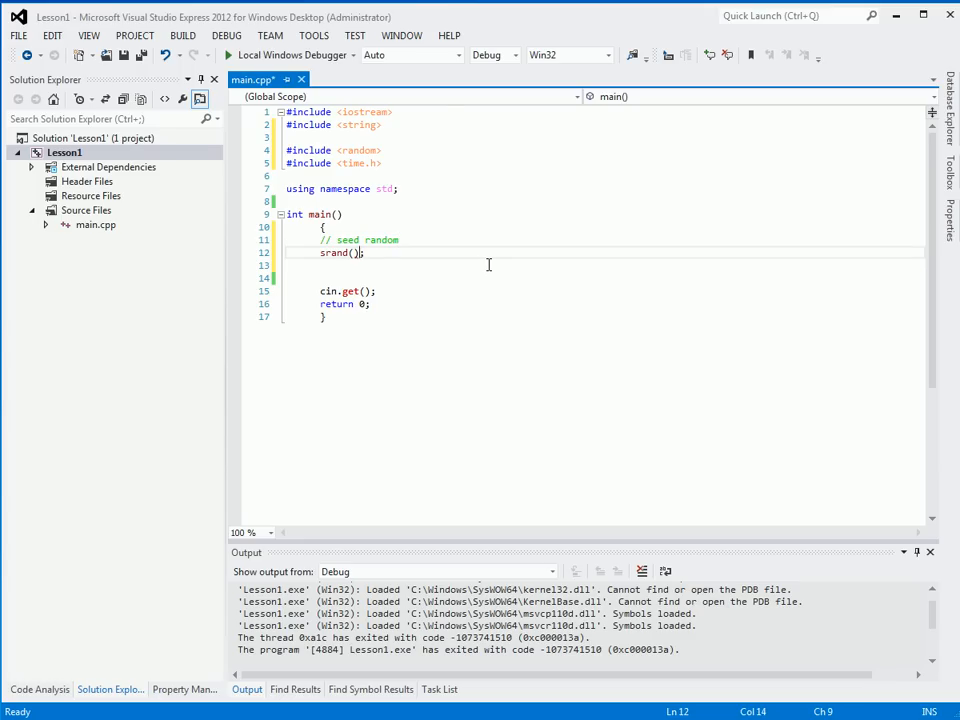
{"action": "mouse_move", "coordinate": [336, 252]}
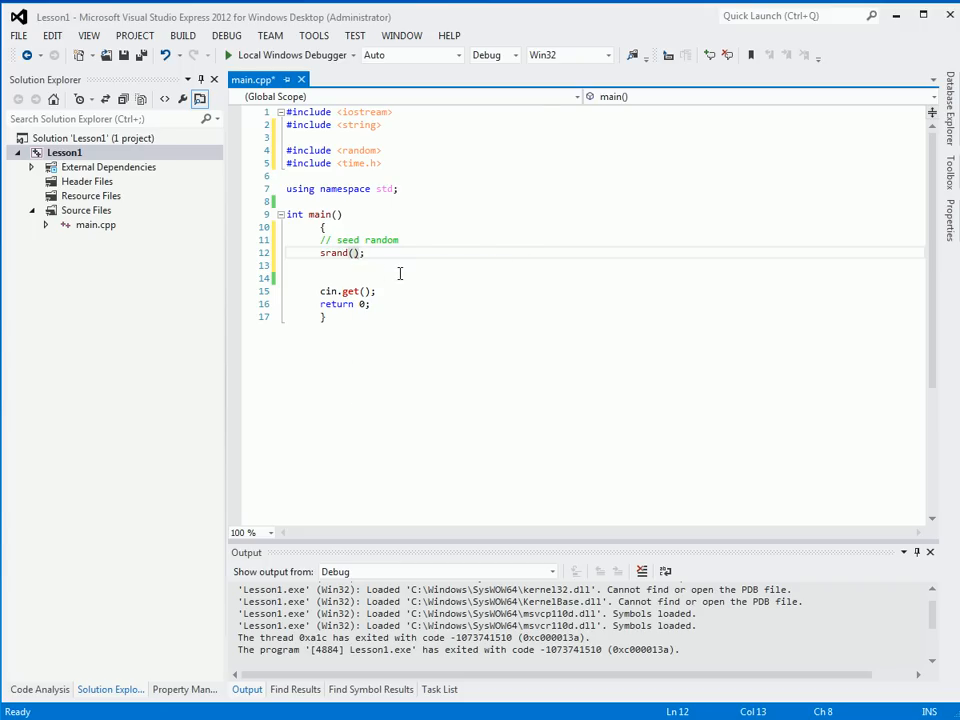
{"action": "type", "text": "time(0"}
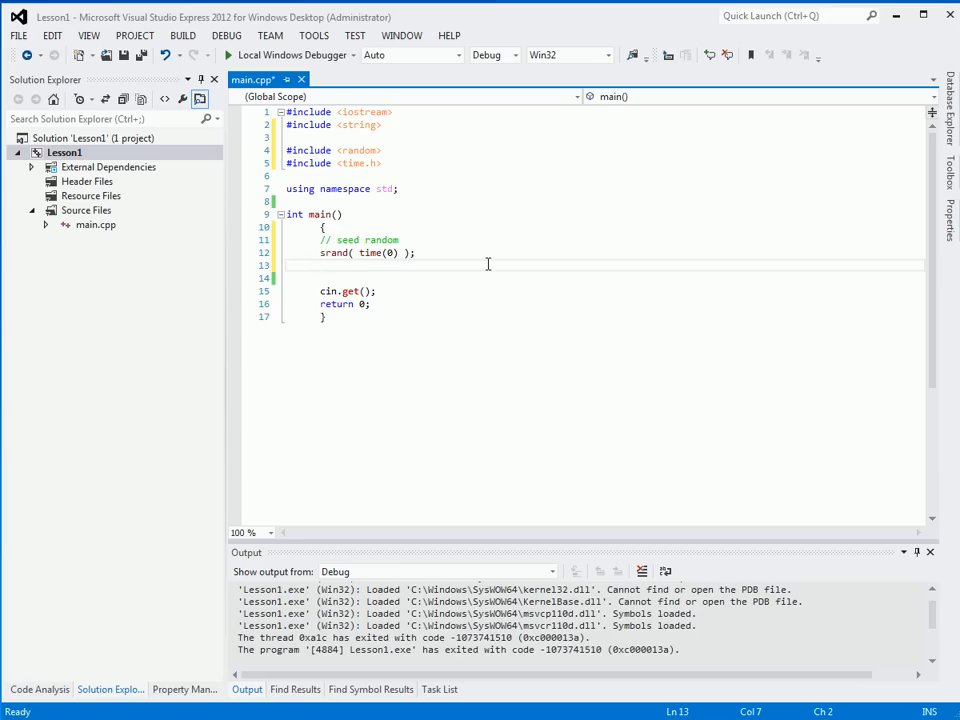
- Begin declaring int secretNumber below the seeding line
{"action": "type", "text": "int s"}
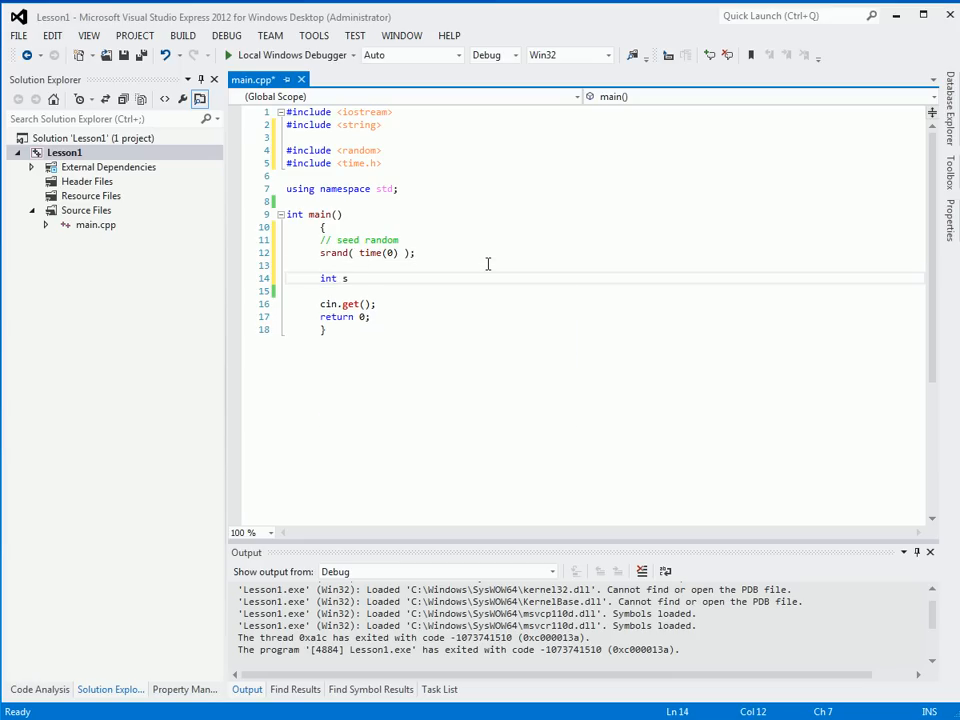
{"action": "type", "text": "ecretNumber"}
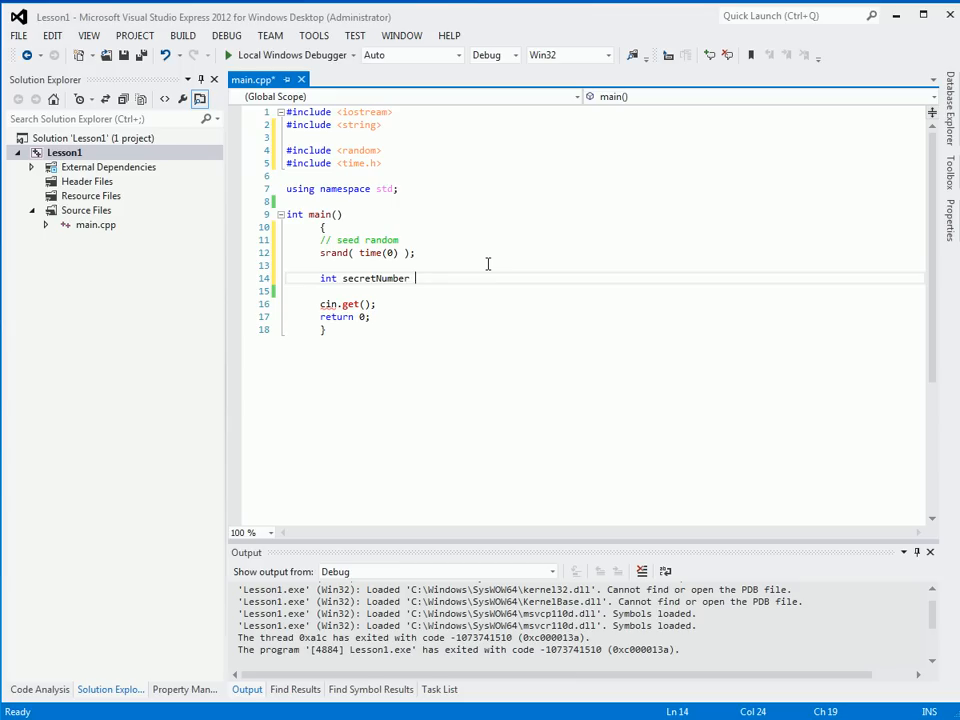
- Initialise secretNumber to rand() % 101; and briefly start typing RAND_MAX above it
{"action": "type", "text": "="}
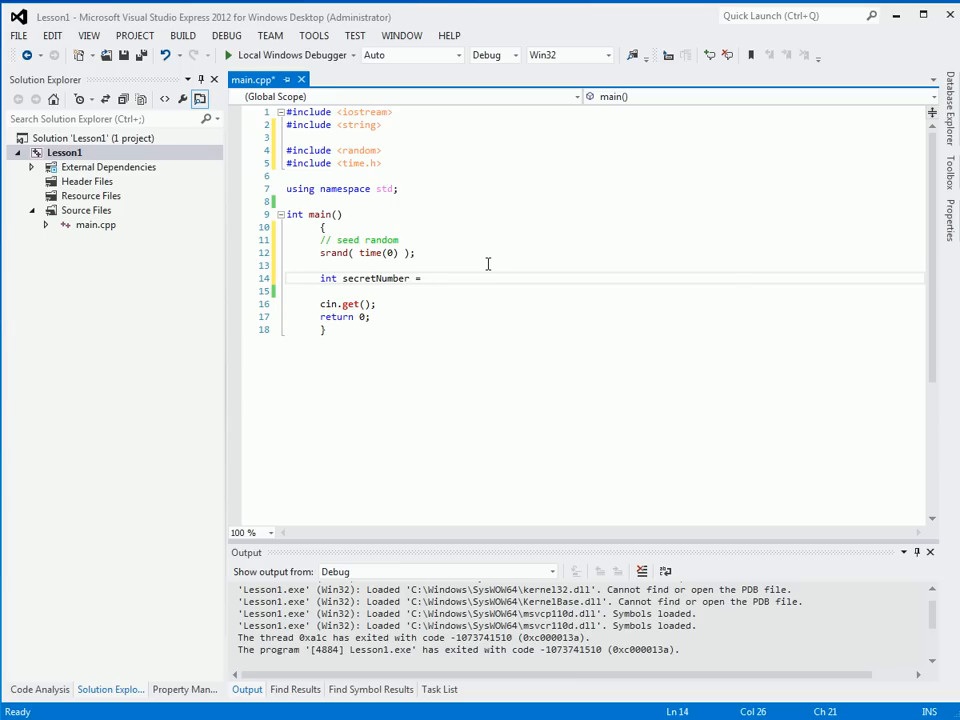
{"action": "type", "text": "rand()"}
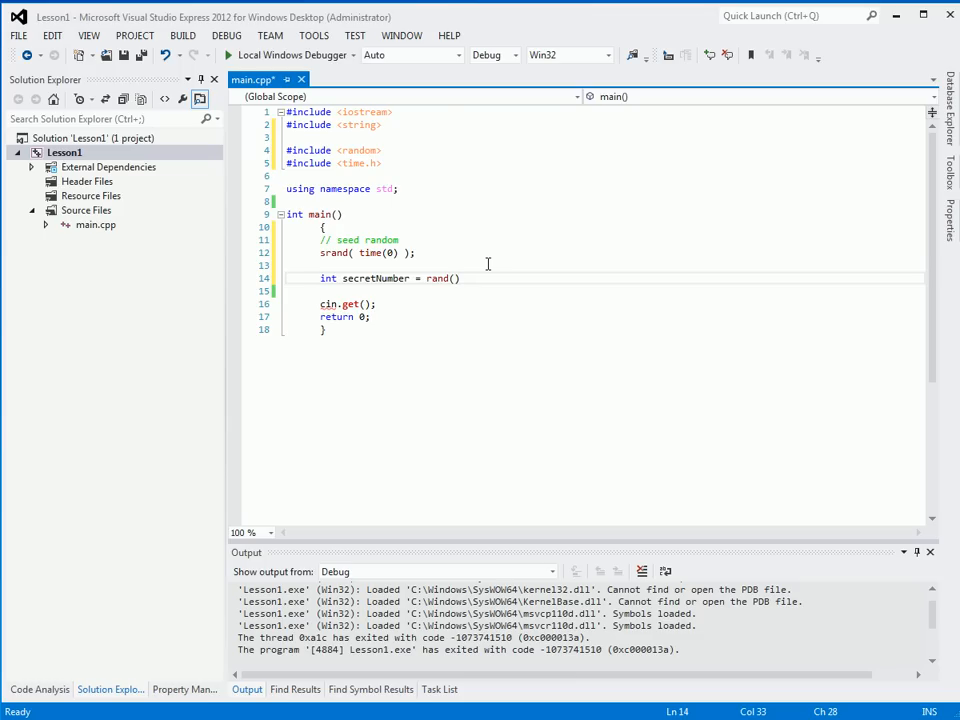
{"action": "type", "text": "% 1"}
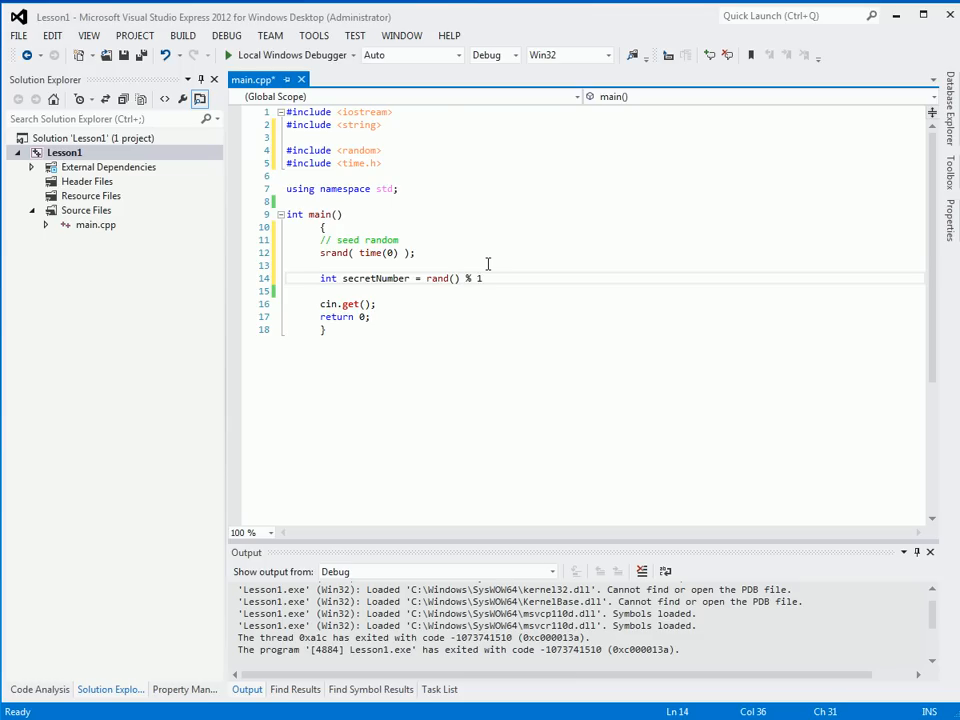
{"action": "type", "text": "01;"}
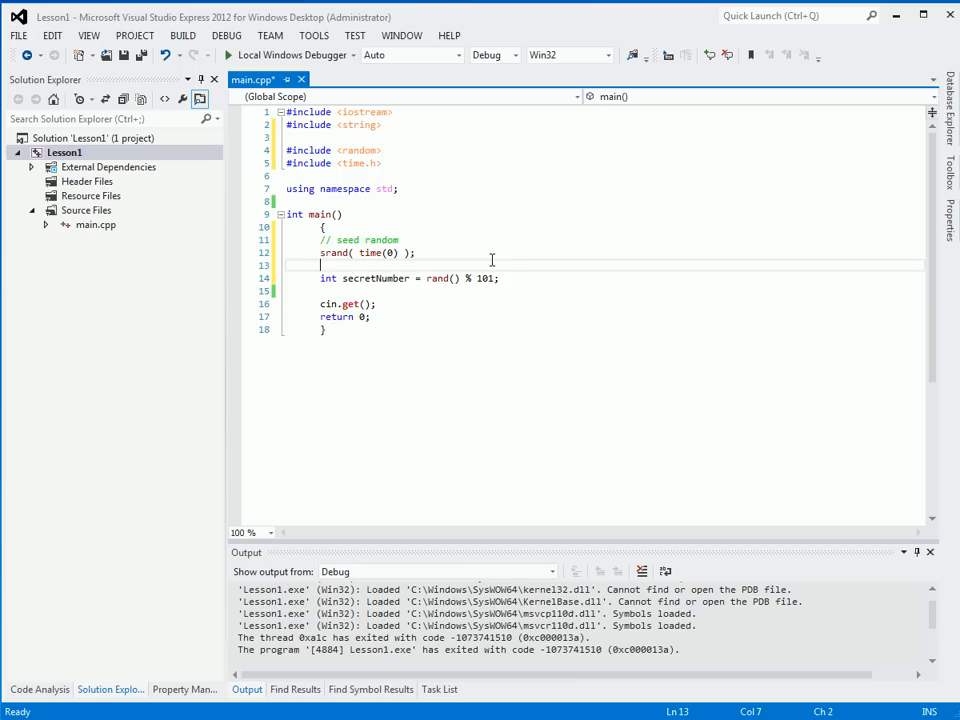
{"action": "type", "text": "RAND_MAX"}
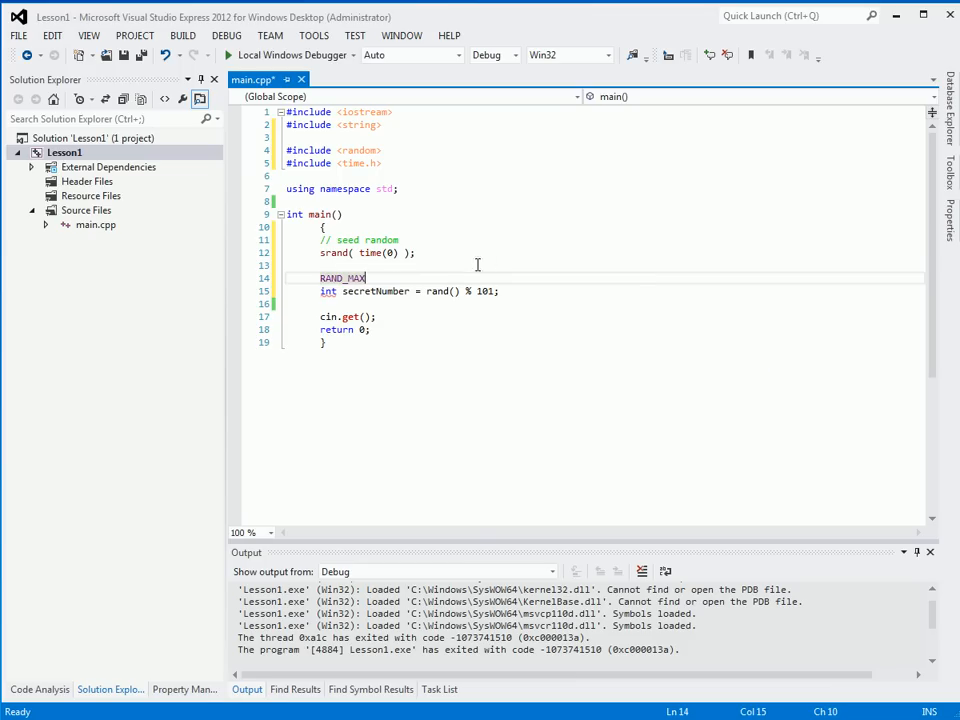
{"action": "mouse_move", "coordinate": [348, 278]}
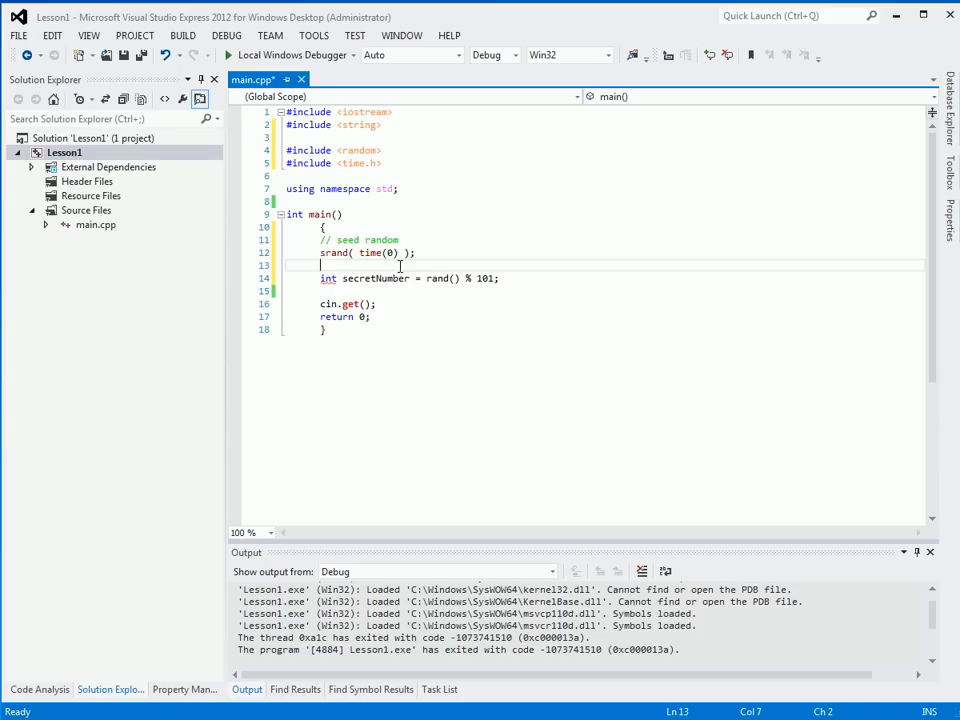
{"action": "mouse_move", "coordinate": [440, 278]}
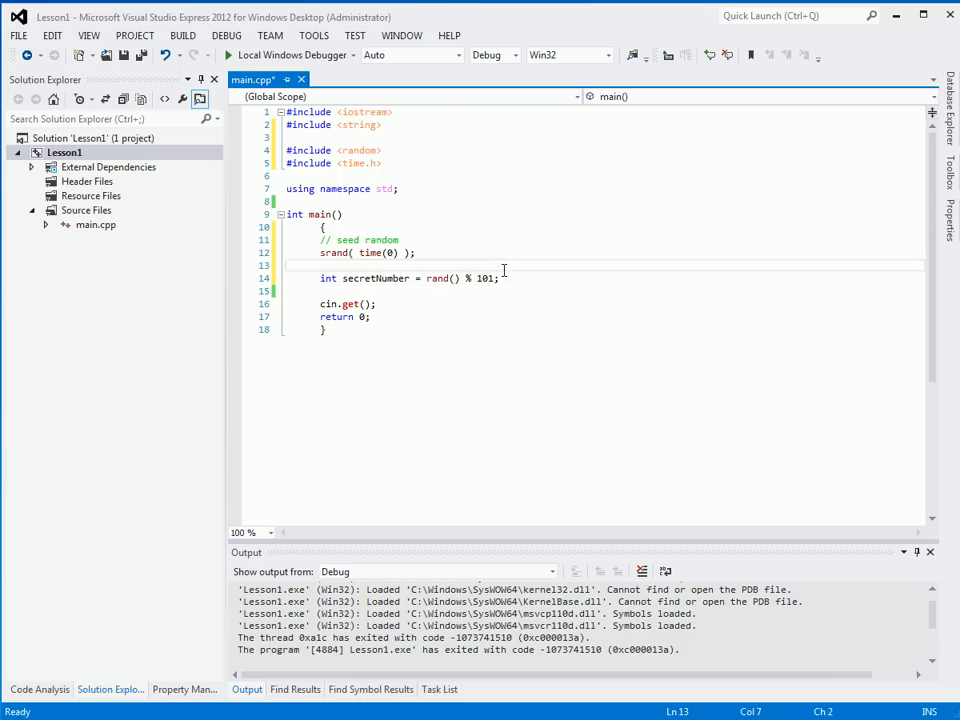
- Write and then remove an explanatory comment about the 101 range of random values
{"action": "type", "text": "// 102 /"}
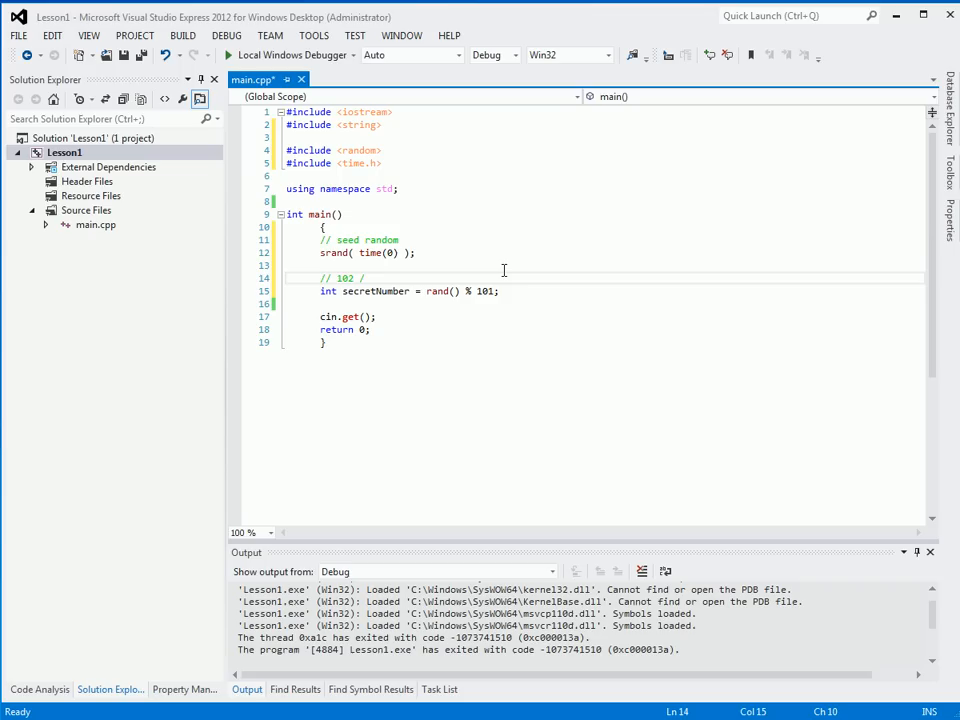
{"action": "type", "text": "101"}
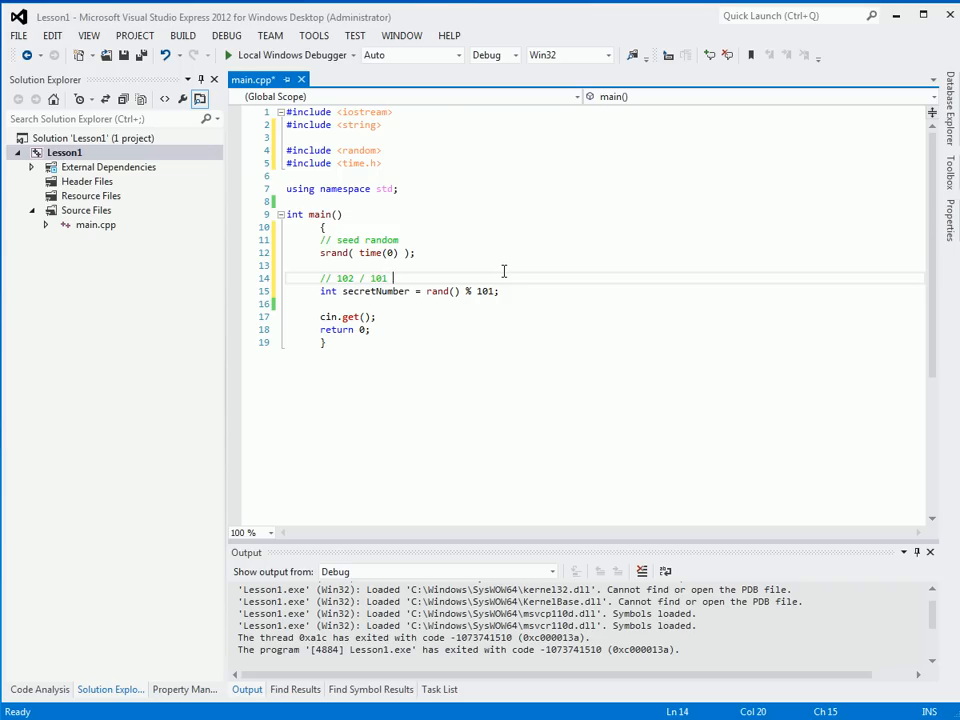
{"action": "type", "text": "1 r"}
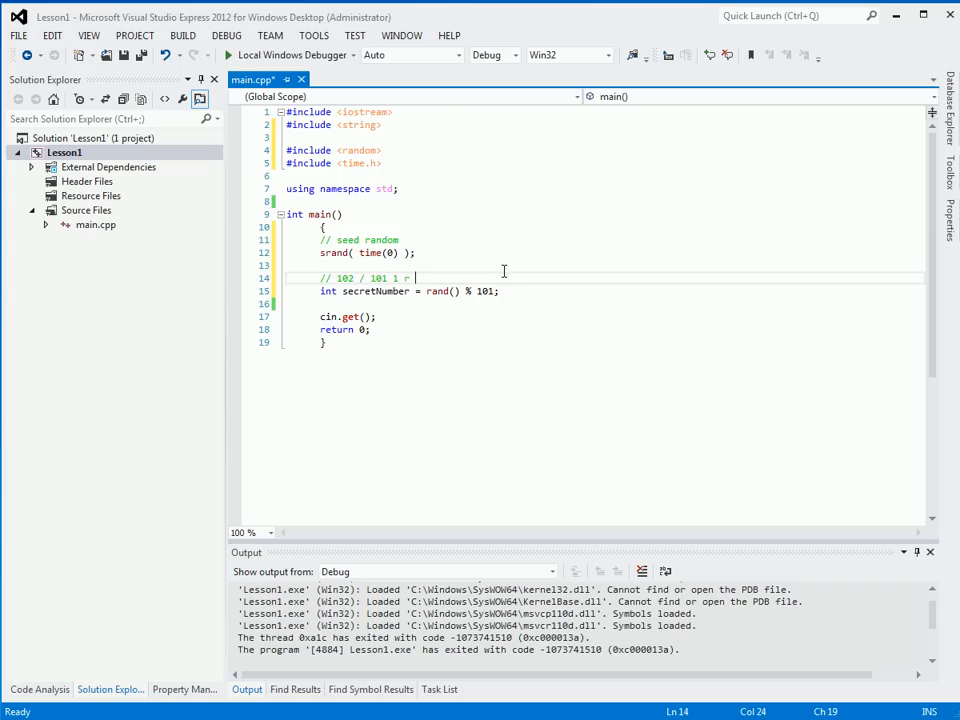
{"action": "type", "text": "1"}
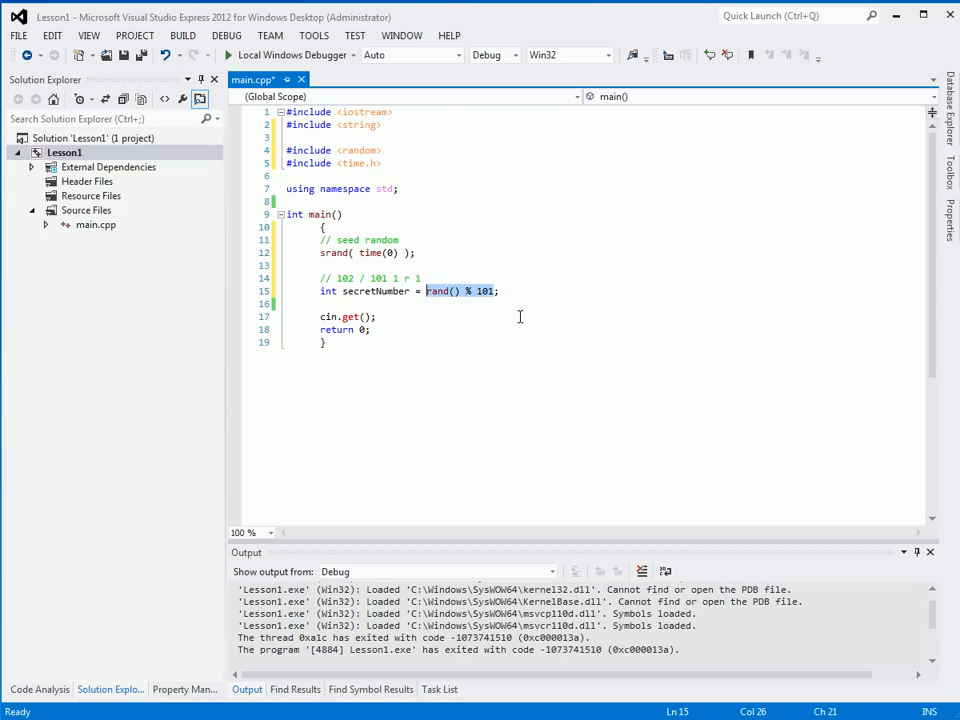
{"action": "type", "text": "1"}
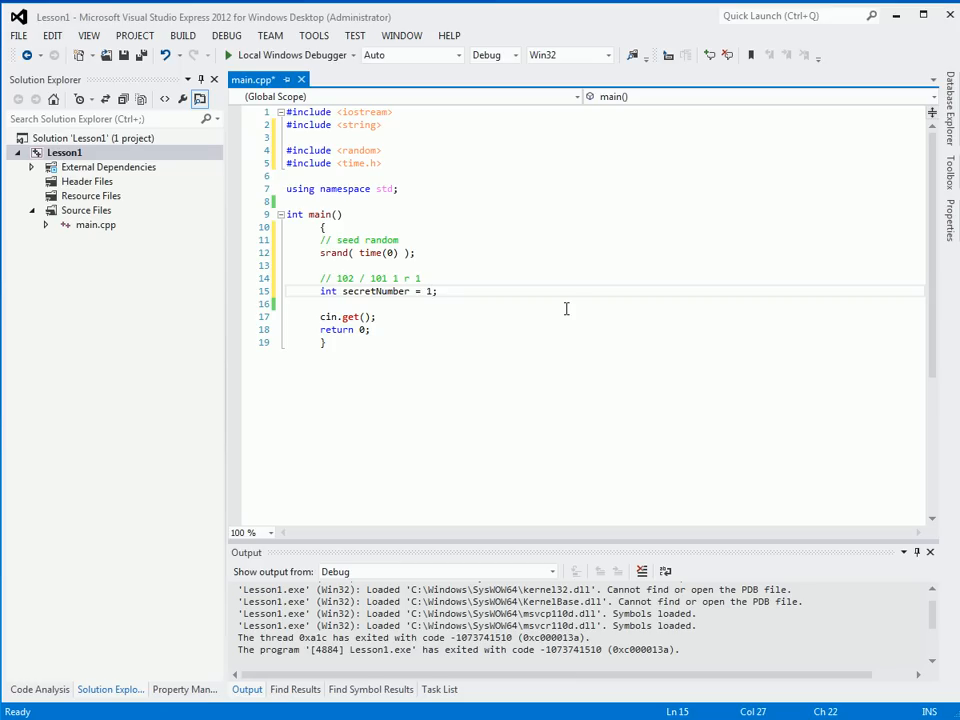
{"action": "key", "text": "Backspace"}
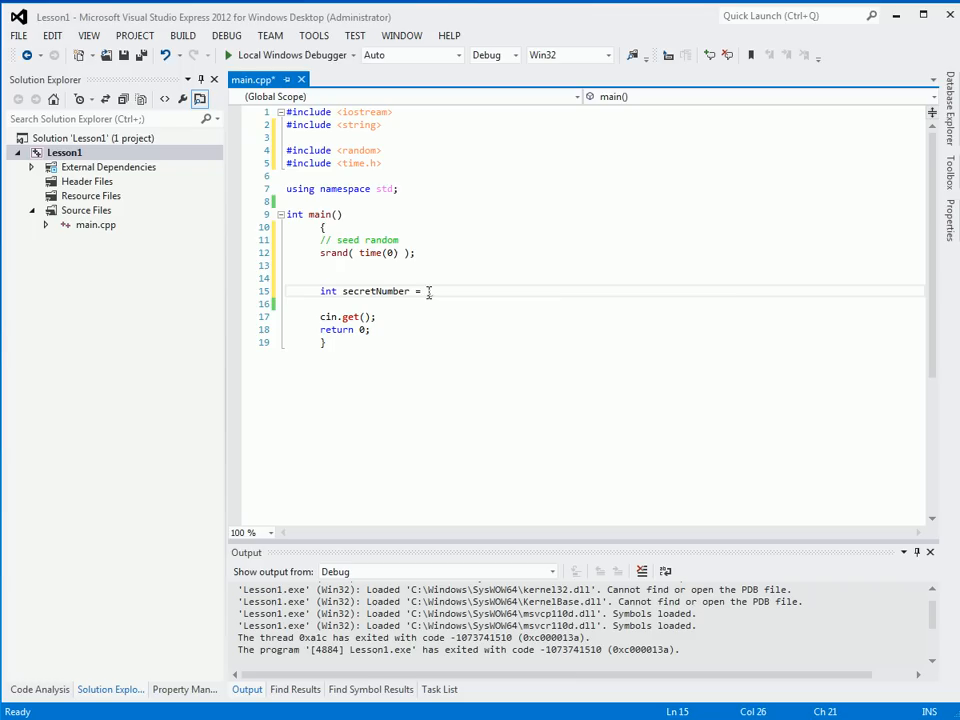
- Retype the initialiser as rand() % 101; giving a value from 0 to 100
{"action": "type", "text": "rand();"}
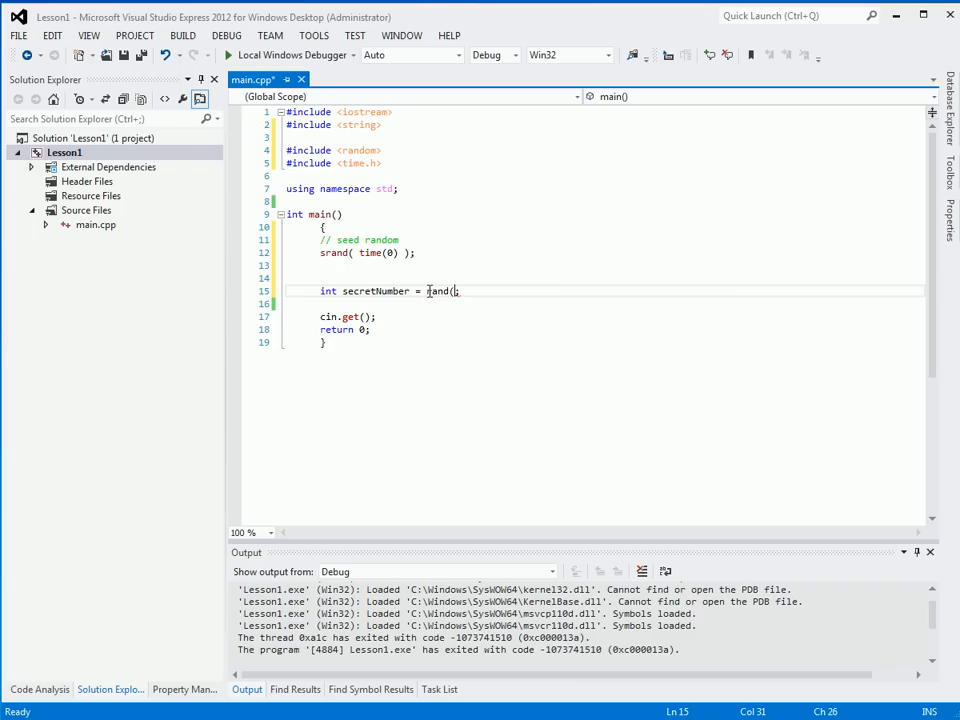
{"action": "type", "text": ") ;"}
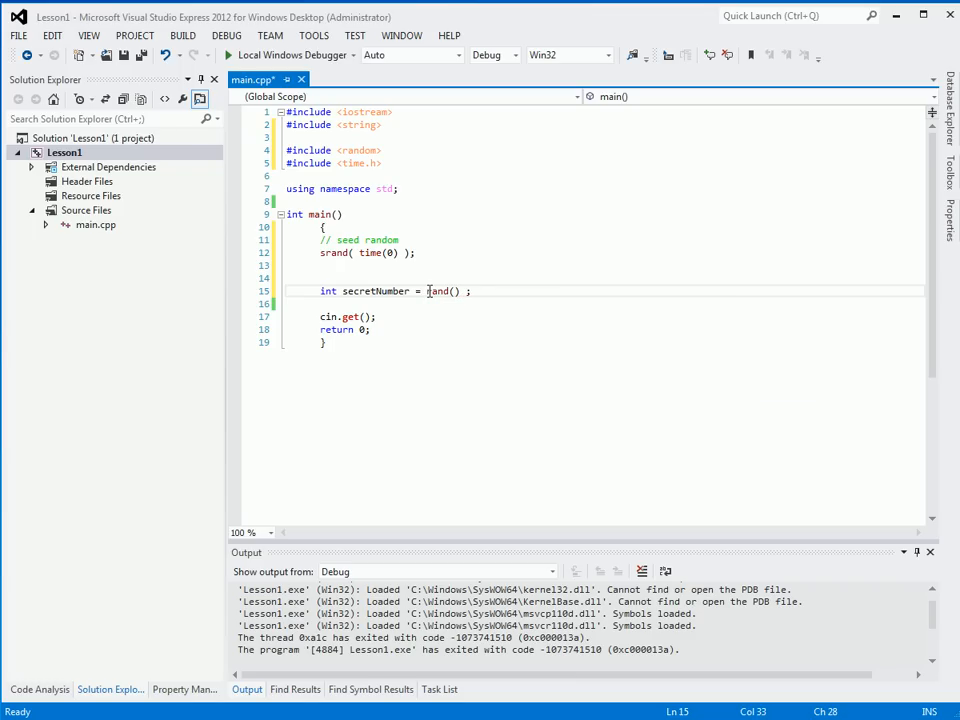
{"action": "type", "text": "% 101"}
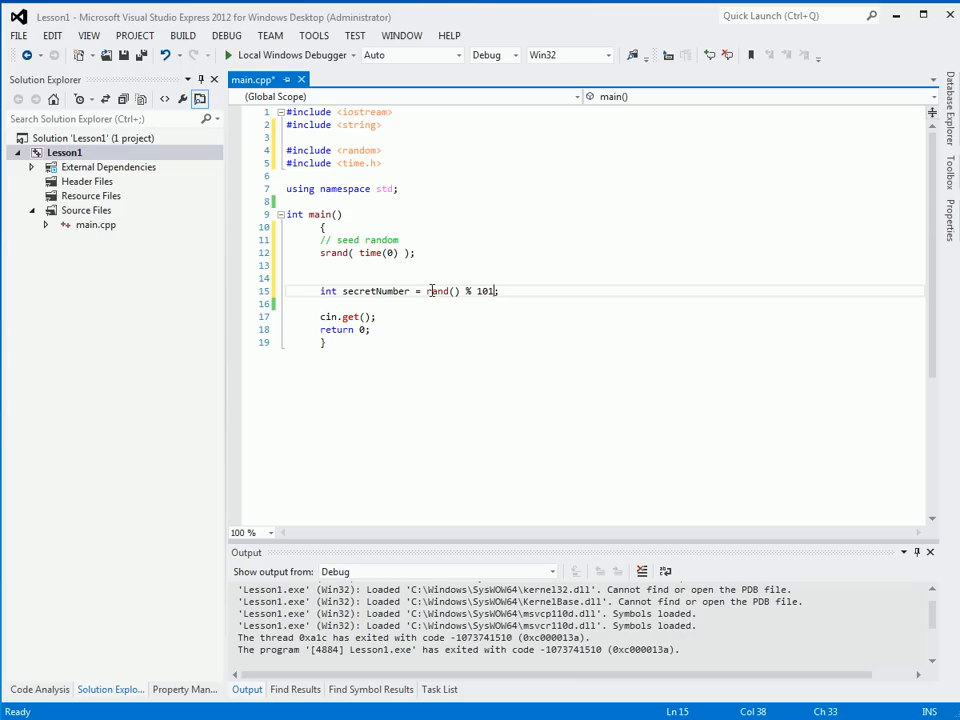
{"action": "mouse_move", "coordinate": [482, 272]}
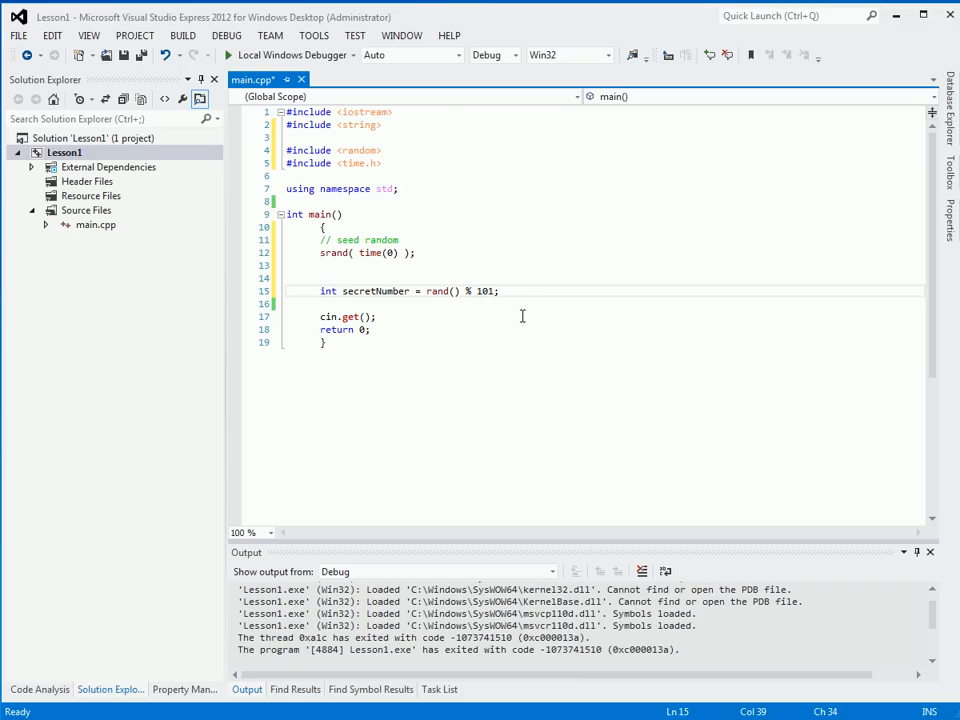
- Declare int guess = -1; and start a while ( secretNumber != guess ) loop
{"action": "left_click", "coordinate": [500, 292]}
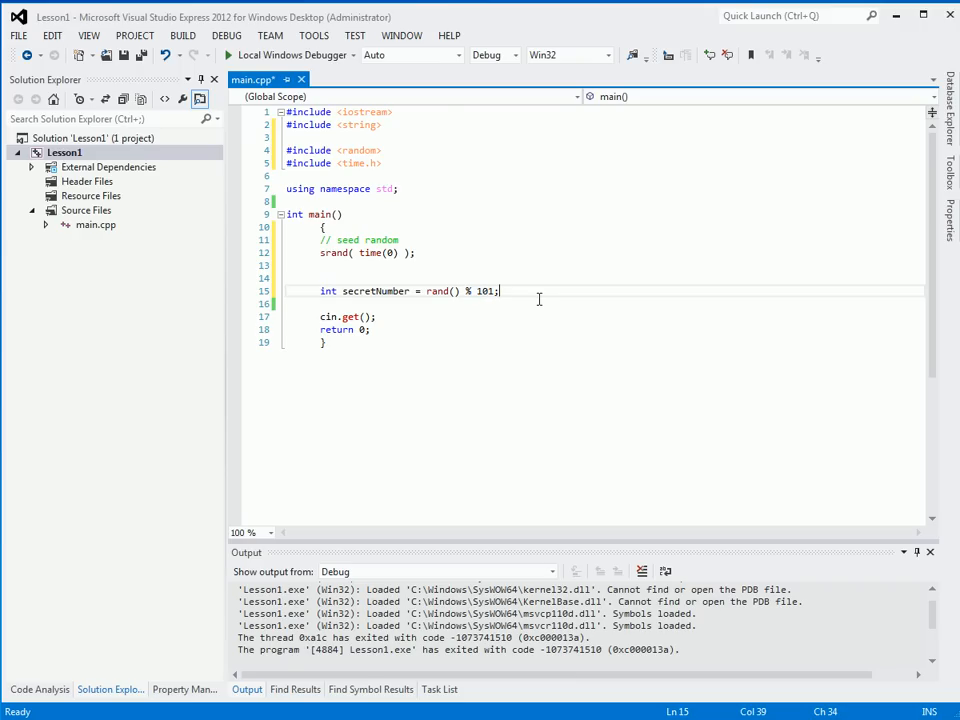
{"action": "type", "text": "int"}
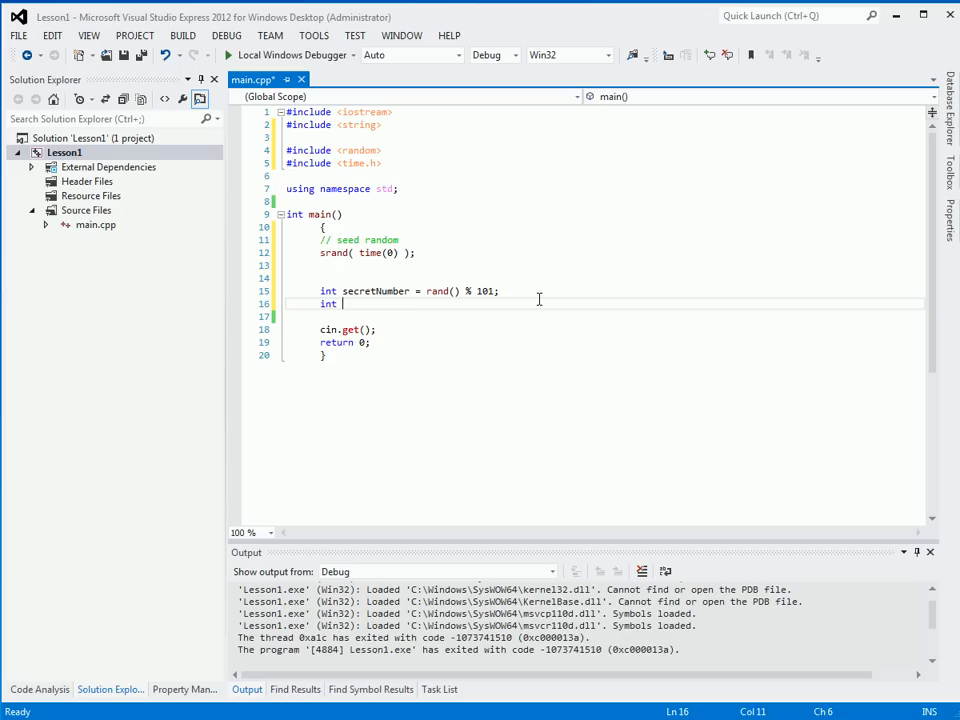
{"action": "type", "text": "guess"}
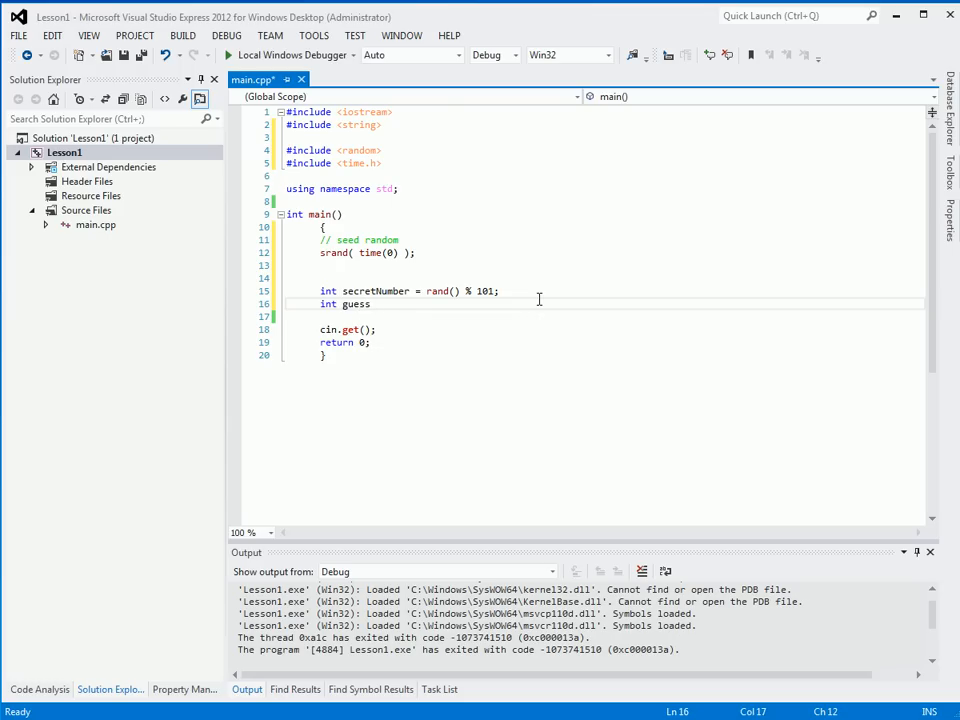
{"action": "type", "text": "= -1;"}
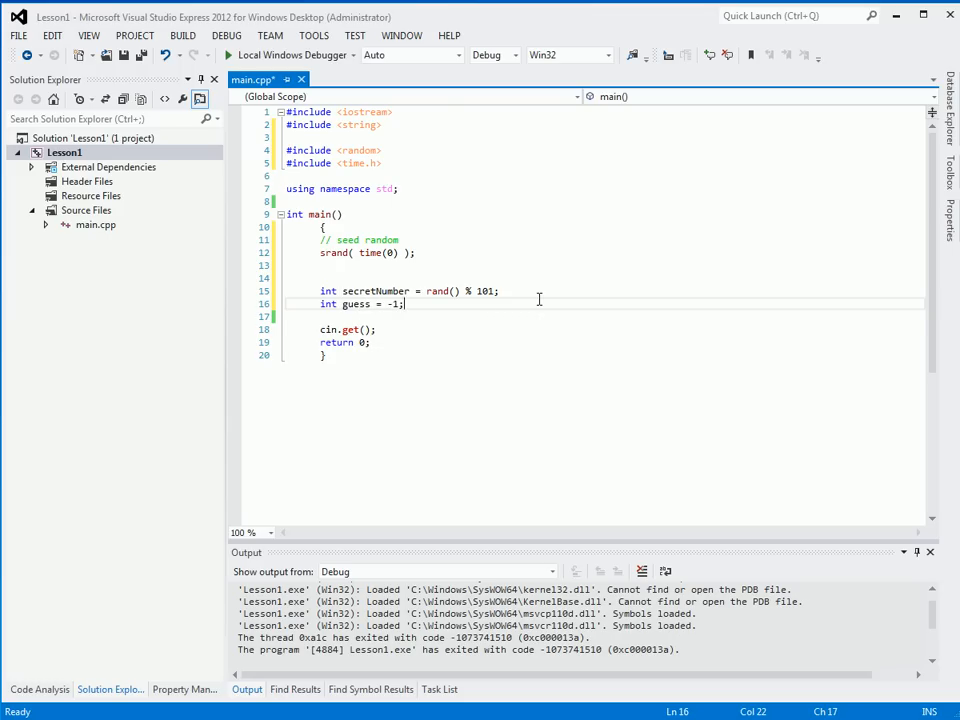
{"action": "type", "text": "while"}
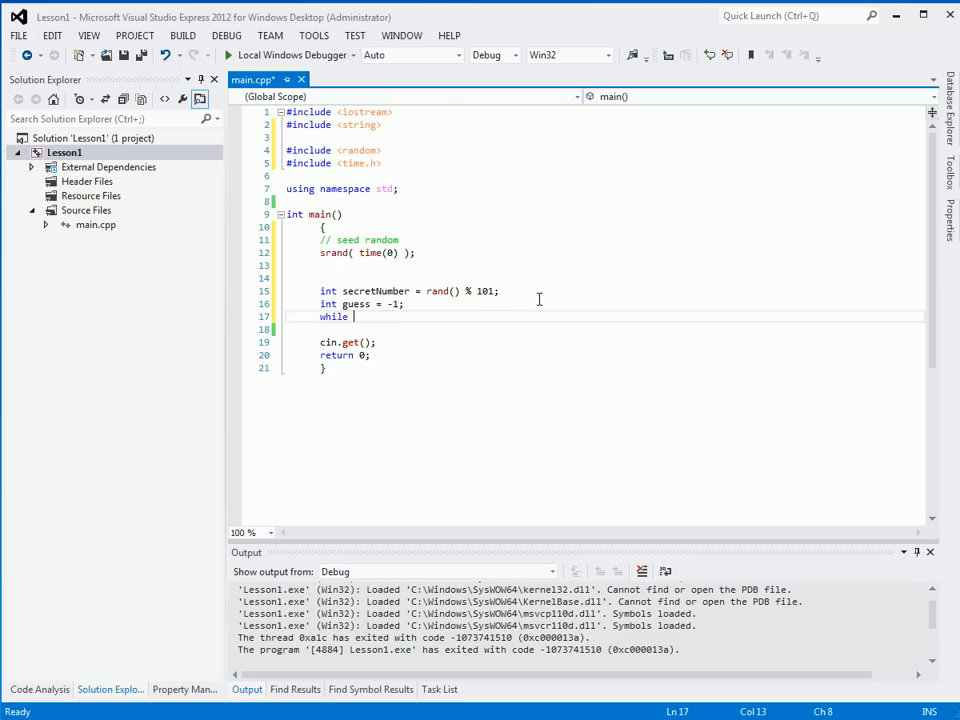
{"action": "type", "text": "("}
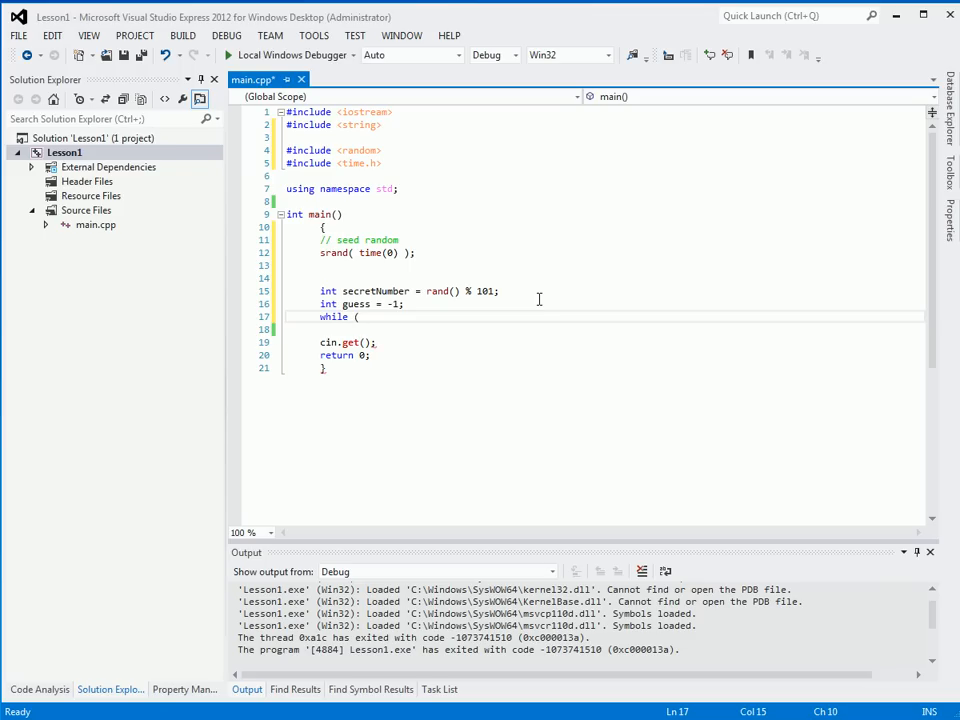
{"action": "type", "text": "secretNumber !"}
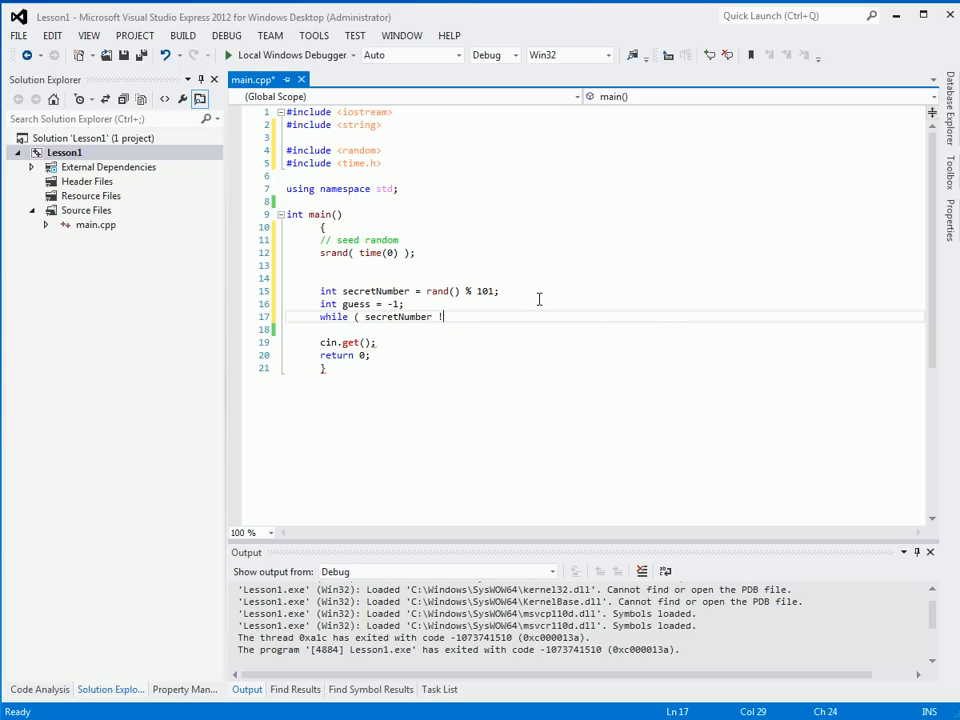
{"action": "type", "text": "="}
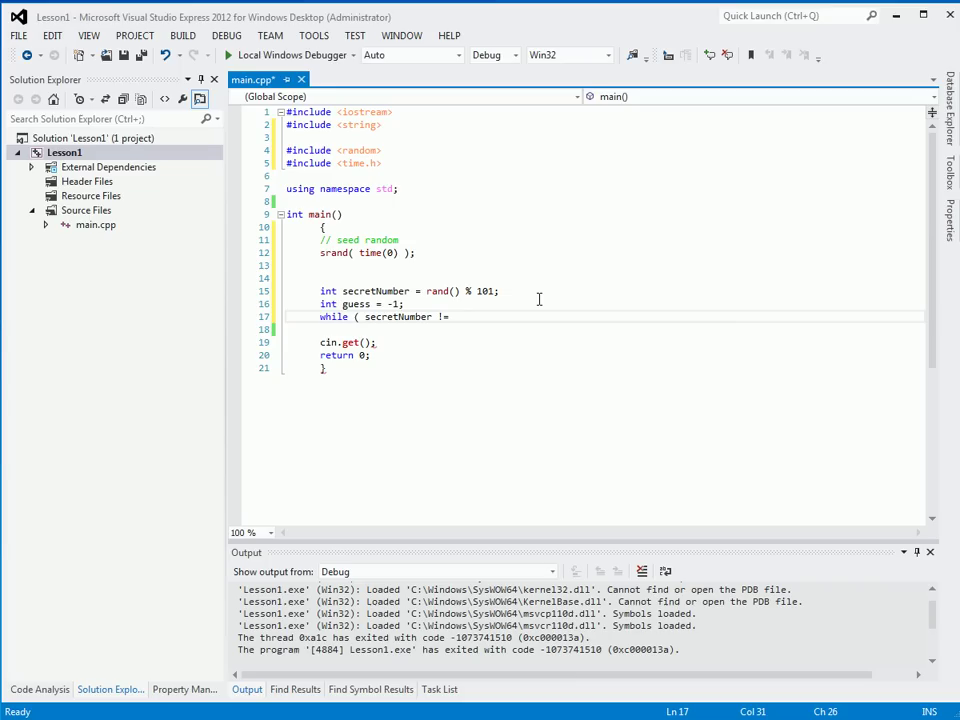
{"action": "type", "text": "guess )"}
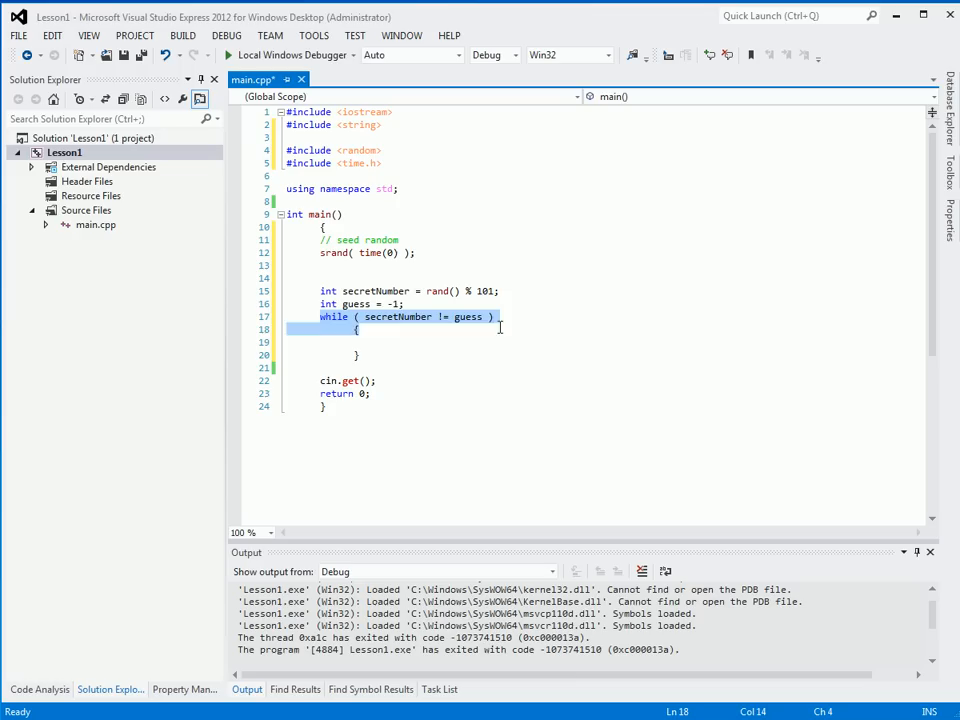
- Inside the loop, print the "your guess" prompt and read the guess with cin >> guess; and cin.ignore();
{"action": "left_click", "coordinate": [468, 342]}
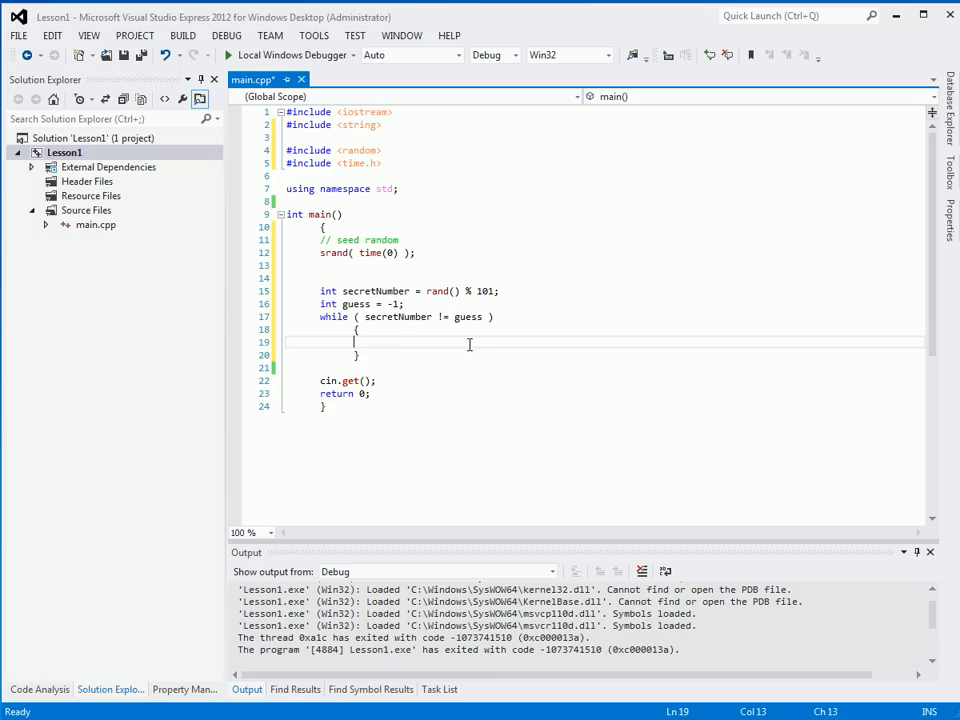
{"action": "type", "text": "cout >"}
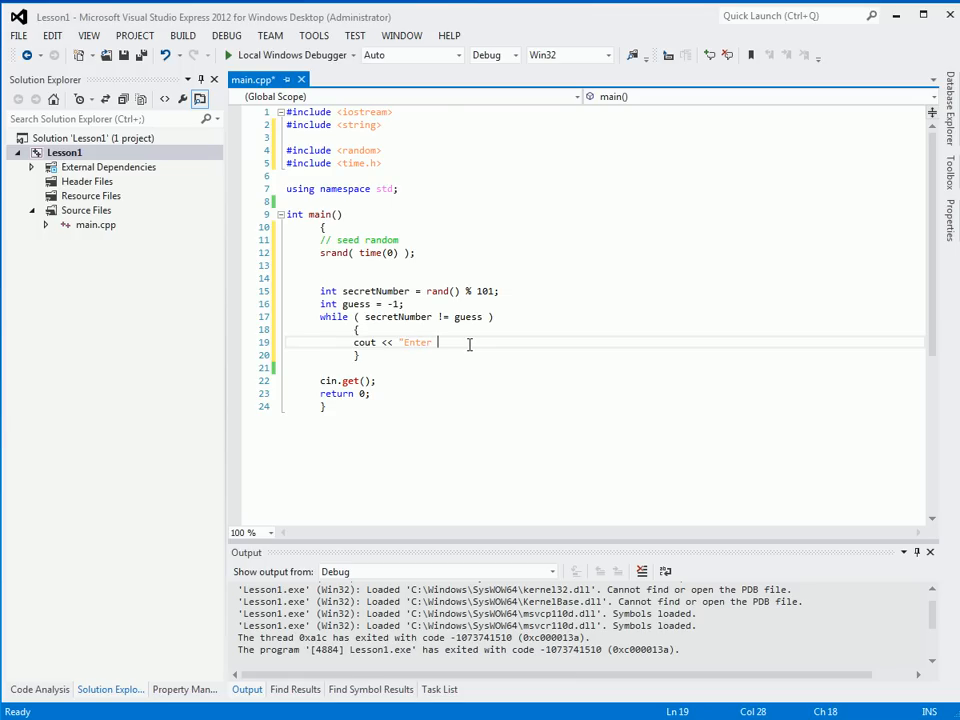
{"action": "type", "text": "your guess: \" <<"}
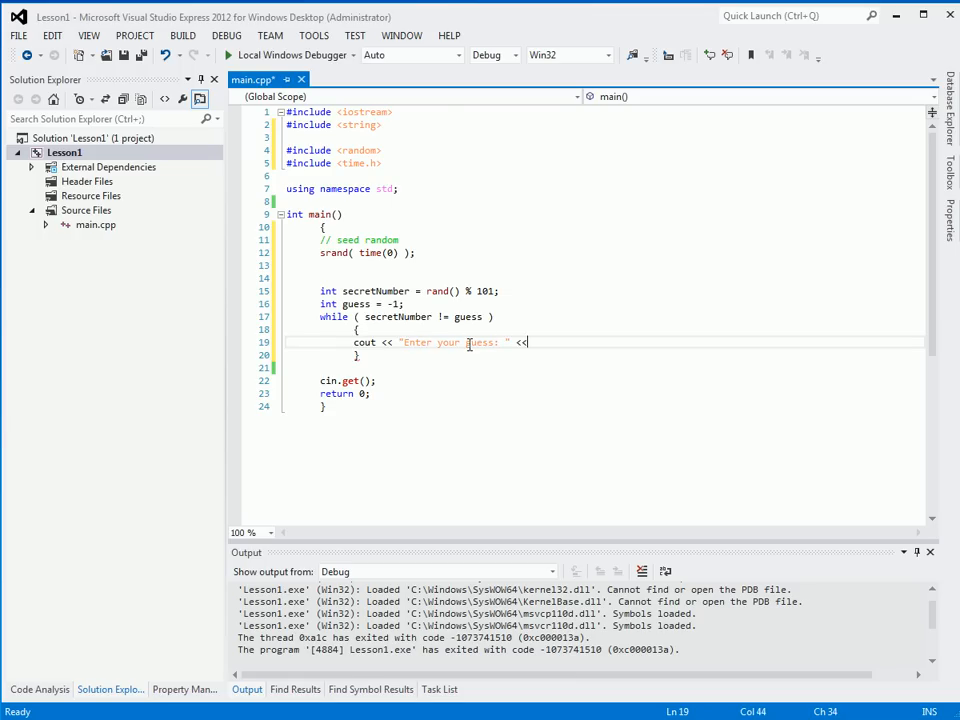
{"action": "type", "text": "endl;"}
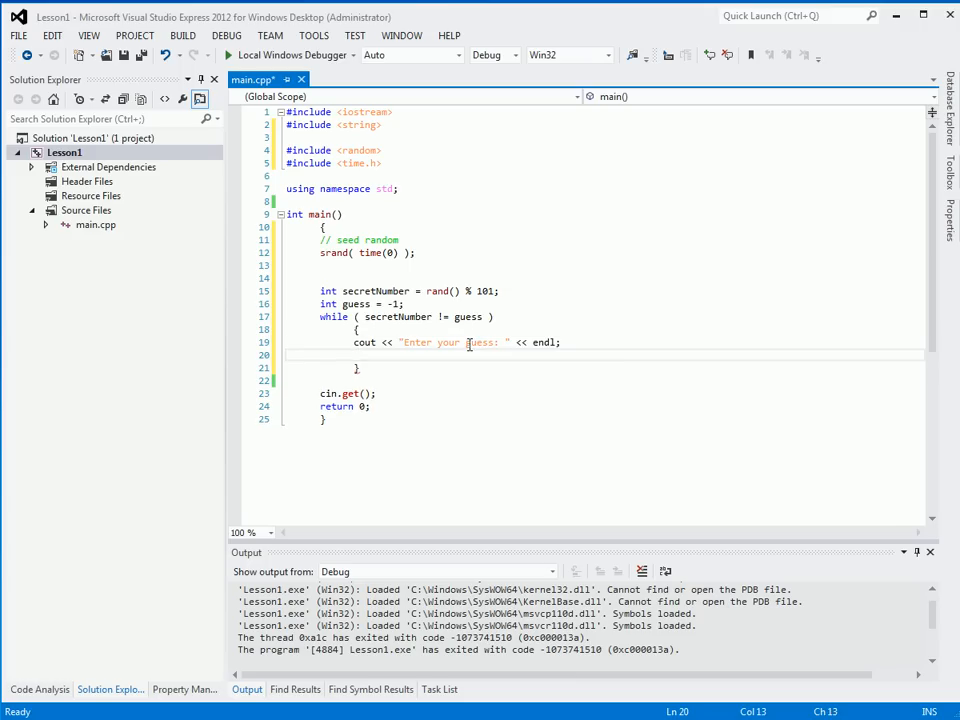
{"action": "type", "text": "cin >> guess;"}
{"action": "type", "text": "cin.ignore();"}
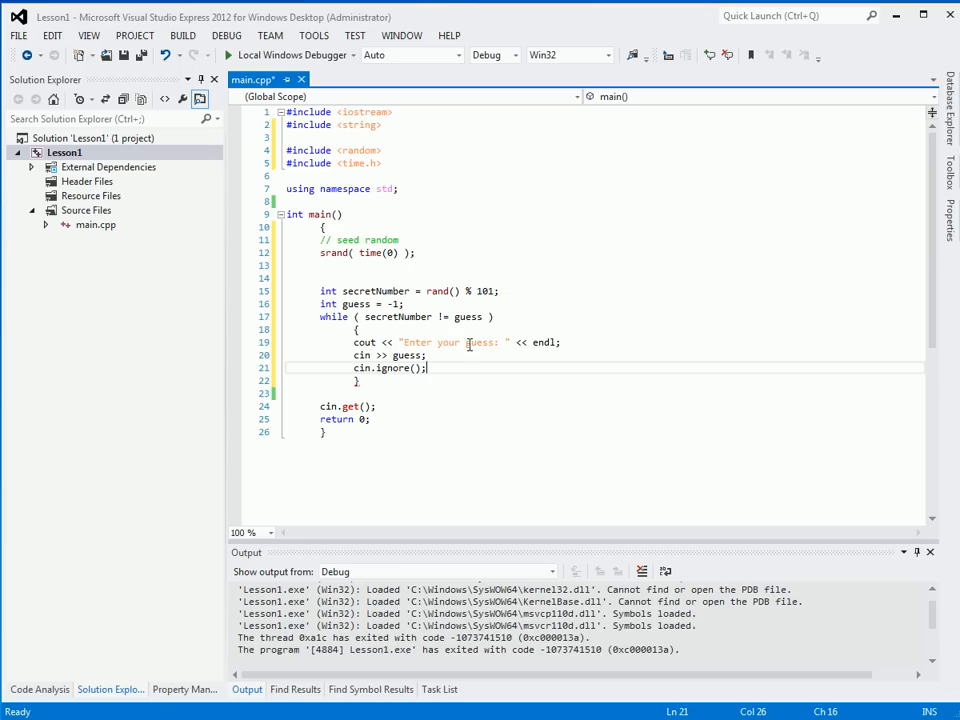
{"action": "mouse_move", "coordinate": [468, 368]}
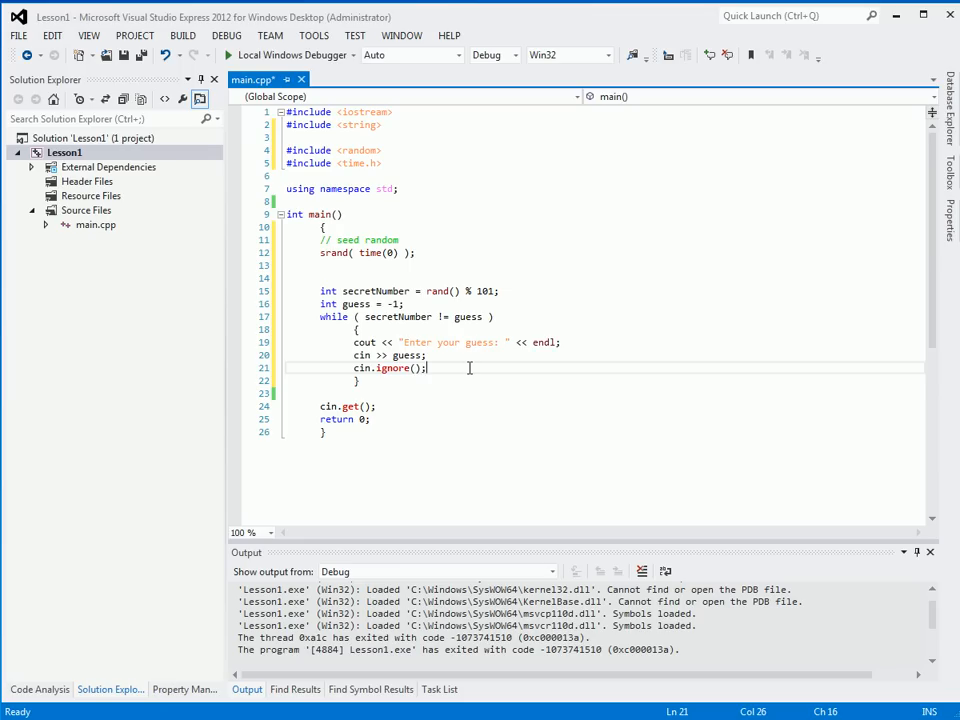
{"action": "key", "text": "Enter"}
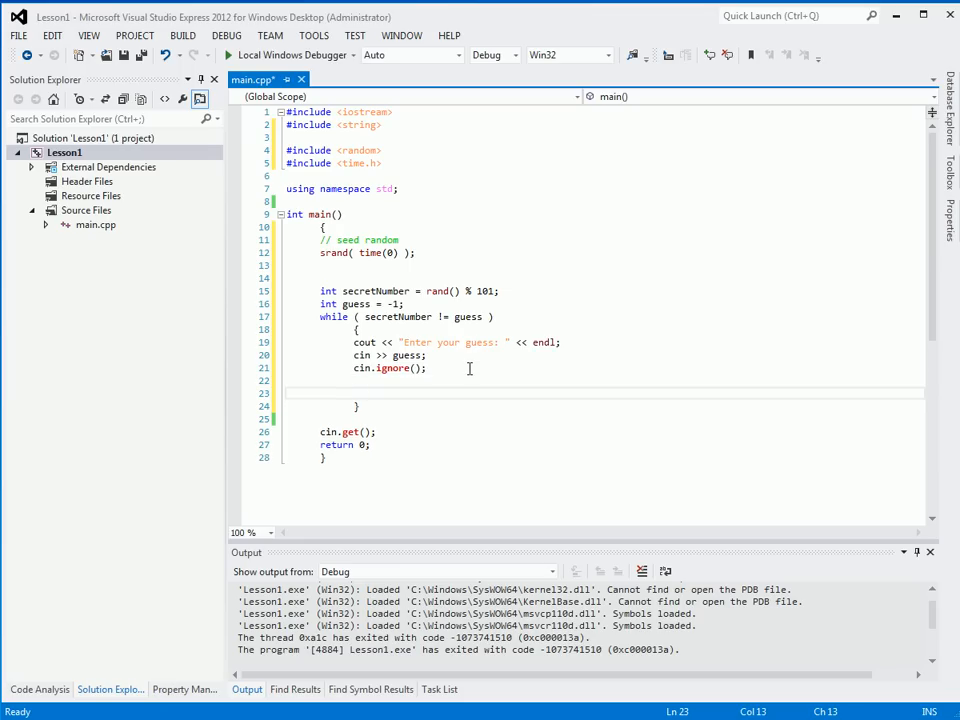
- Add an if (guess < secretNumber) check printing a guess-less-than-secret-number message
{"action": "type", "text": "if ( guess"}
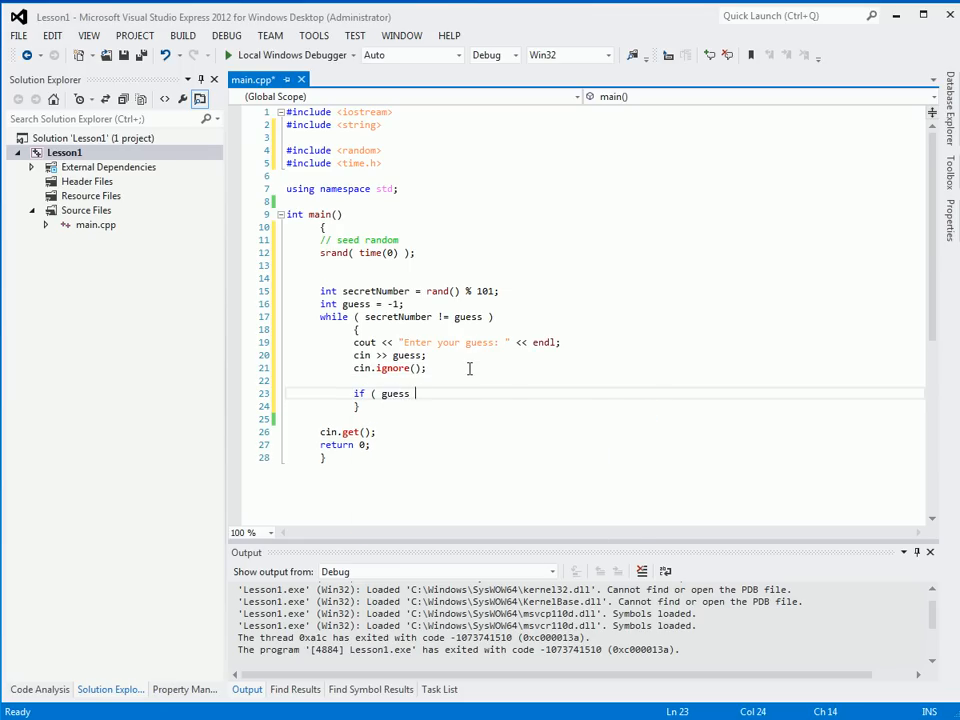
{"action": "type", "text": "< secretNumber"}
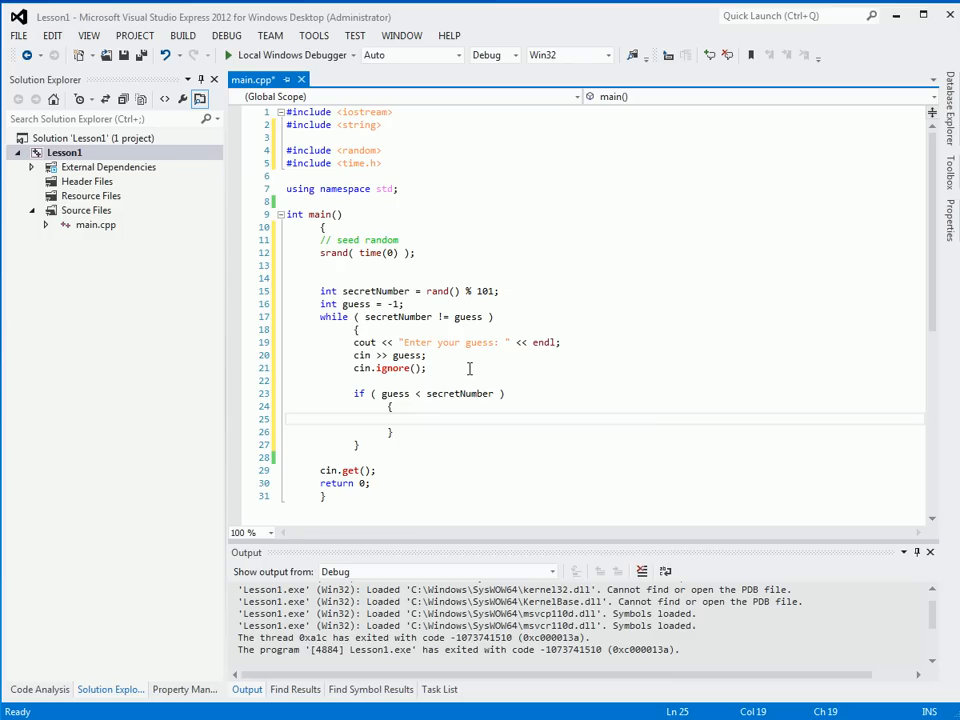
{"action": "type", "text": "cout << '"}
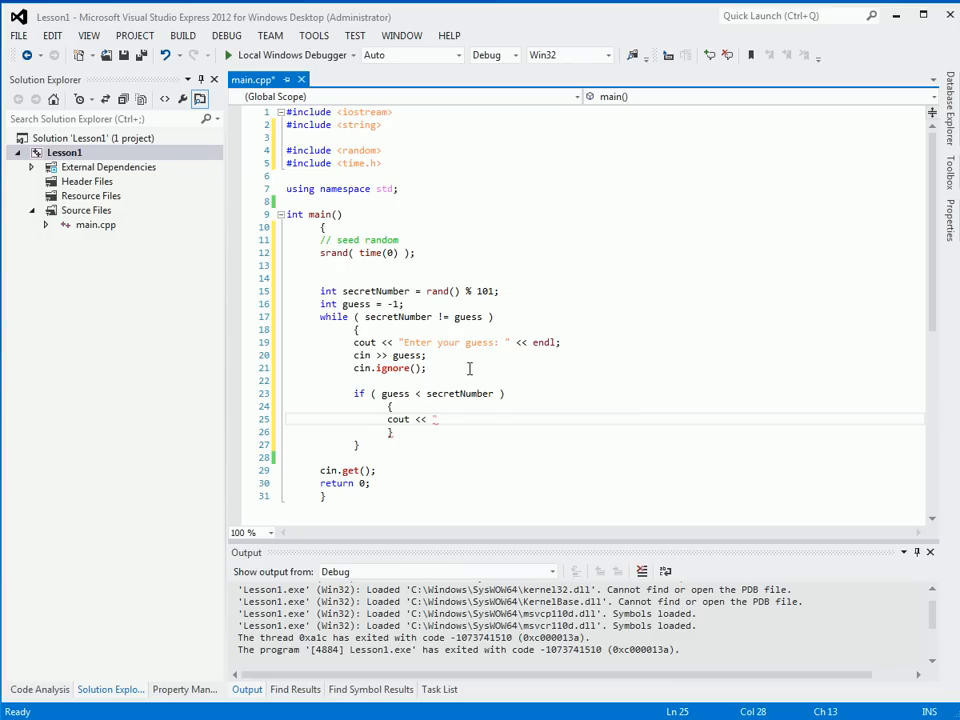
{"action": "type", "text": "Your guess is less"}
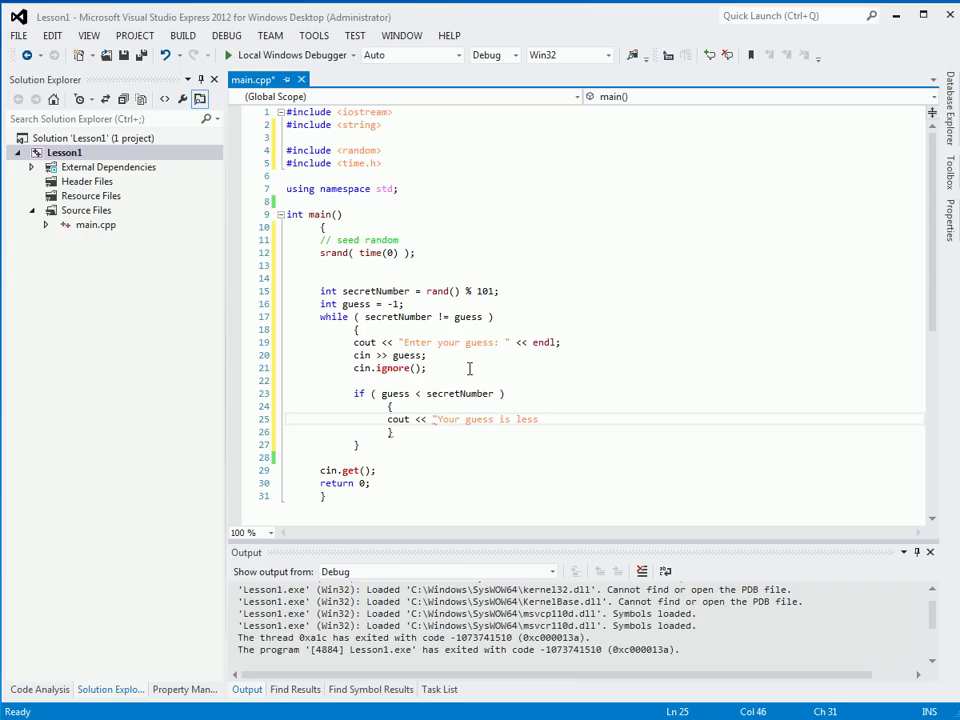
{"action": "type", "text": "than secret number\""}
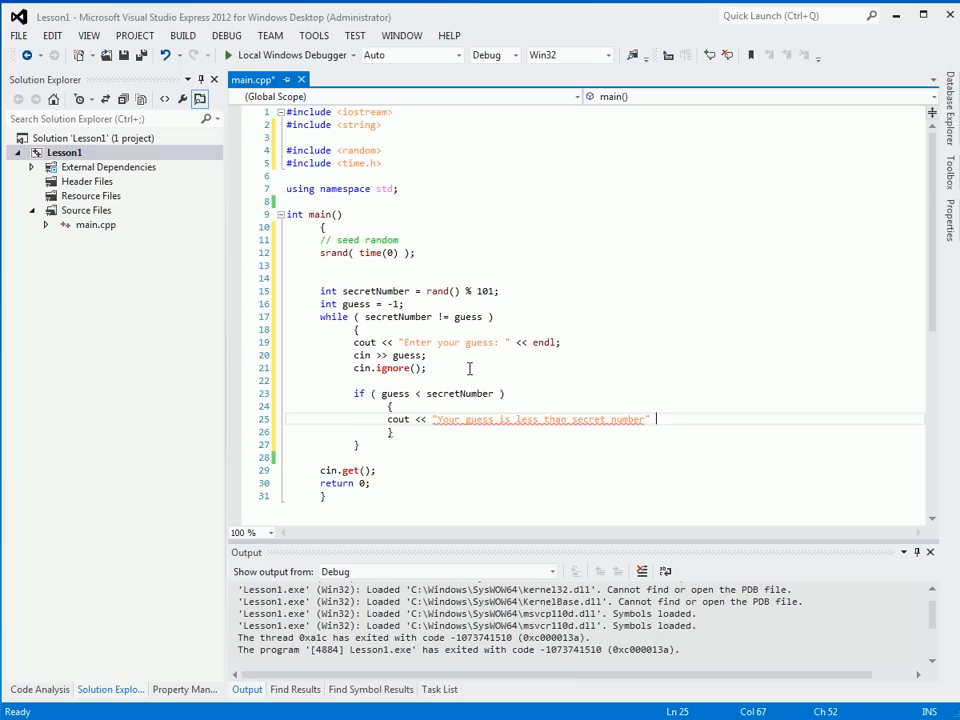
{"action": "type", "text": "<< endl;"}
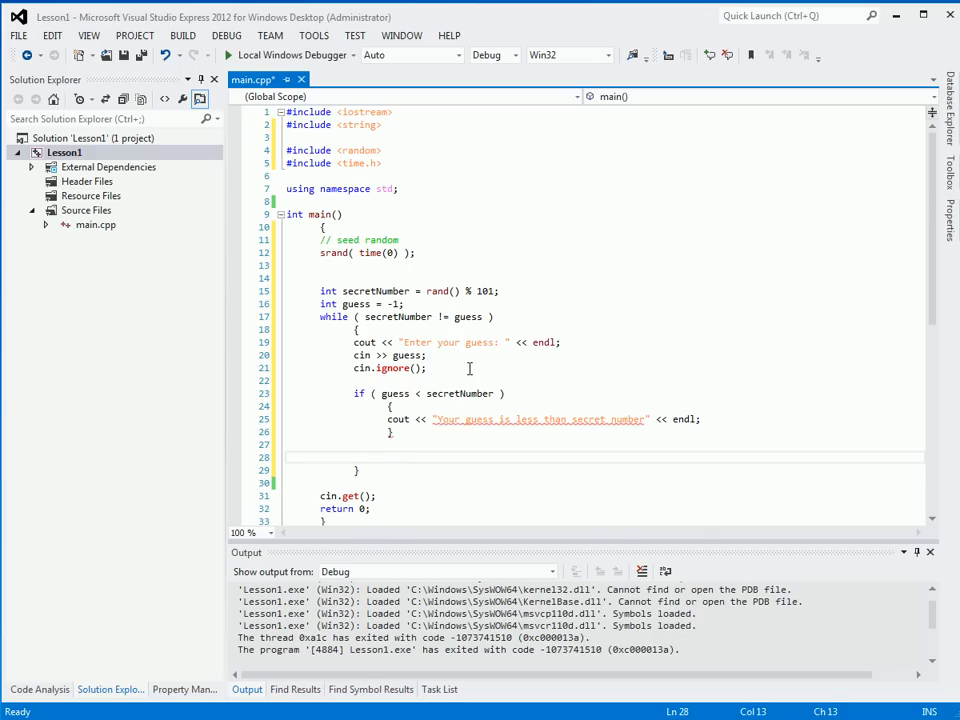
- Add an if (guess > secretNumber) check printing an is-more-than-secret-number message
{"action": "type", "text": "if ( guess > secretNumber"}
{"action": "type", "text": "}"}
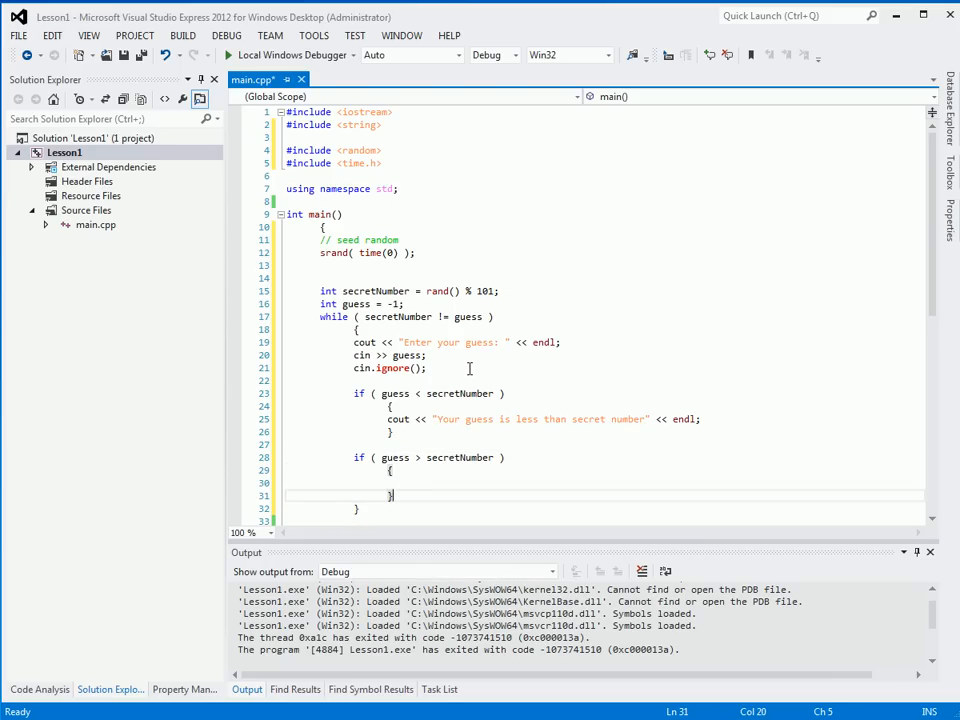
{"action": "type", "text": "cout << \"Your guess"}
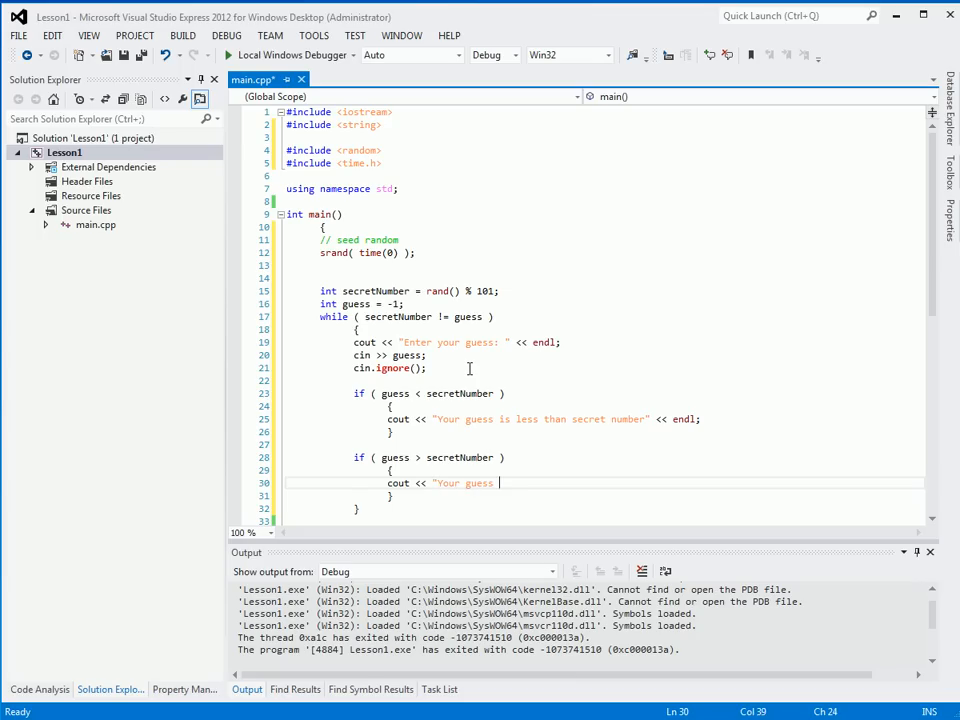
{"action": "type", "text": "is more than sec"}
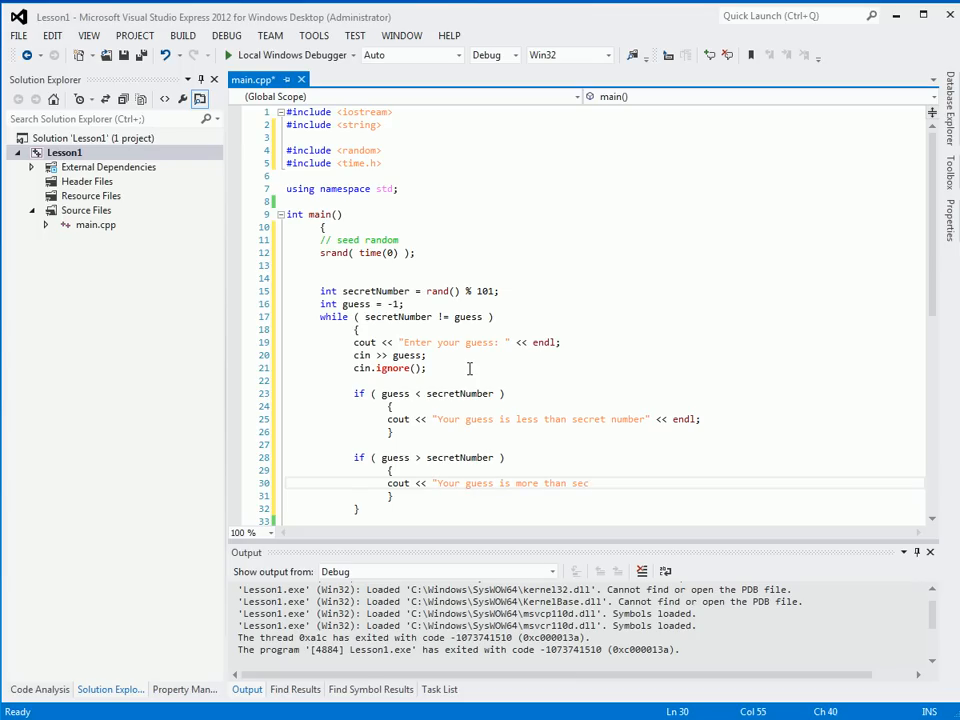
{"action": "type", "text": "ret number\" << endl;"}
{"action": "left_click", "coordinate": [604, 520]}
{"action": "type", "text": "if ( gues"}
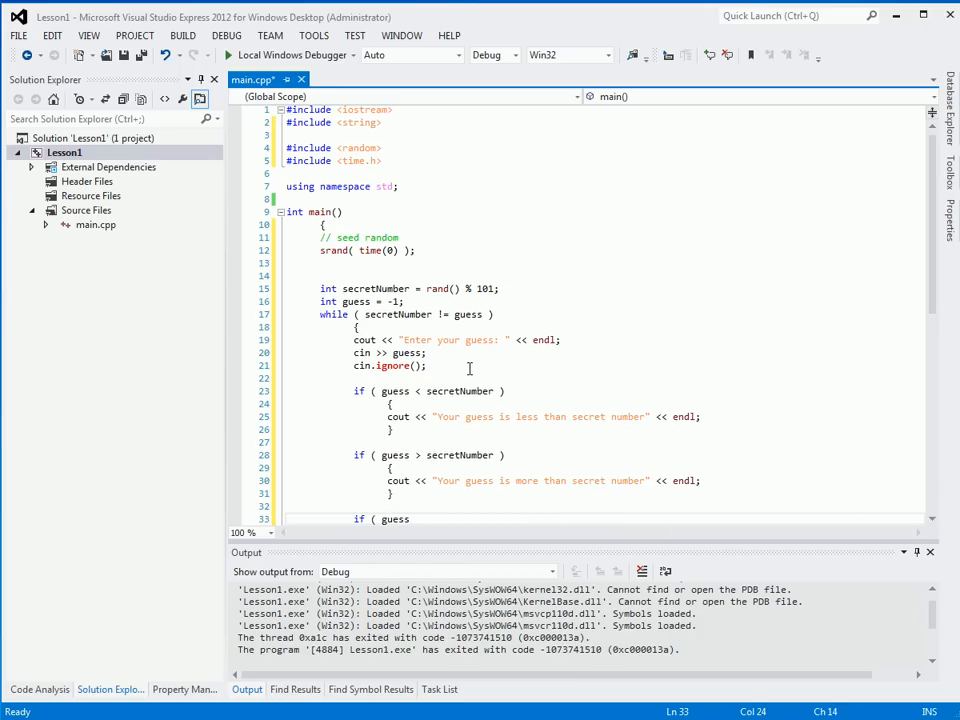
- Add an if (guess == secretNumber) check printing "You guess the number!"
{"action": "type", "text": "secreNumber"}
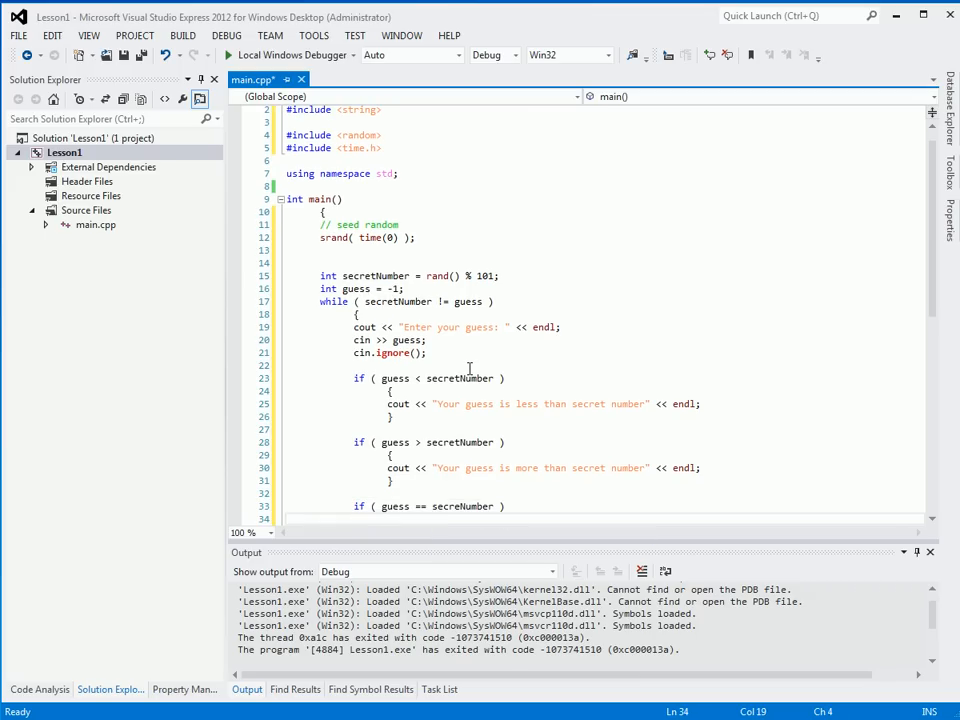
{"action": "type", "text": "cout << \"You guess"}
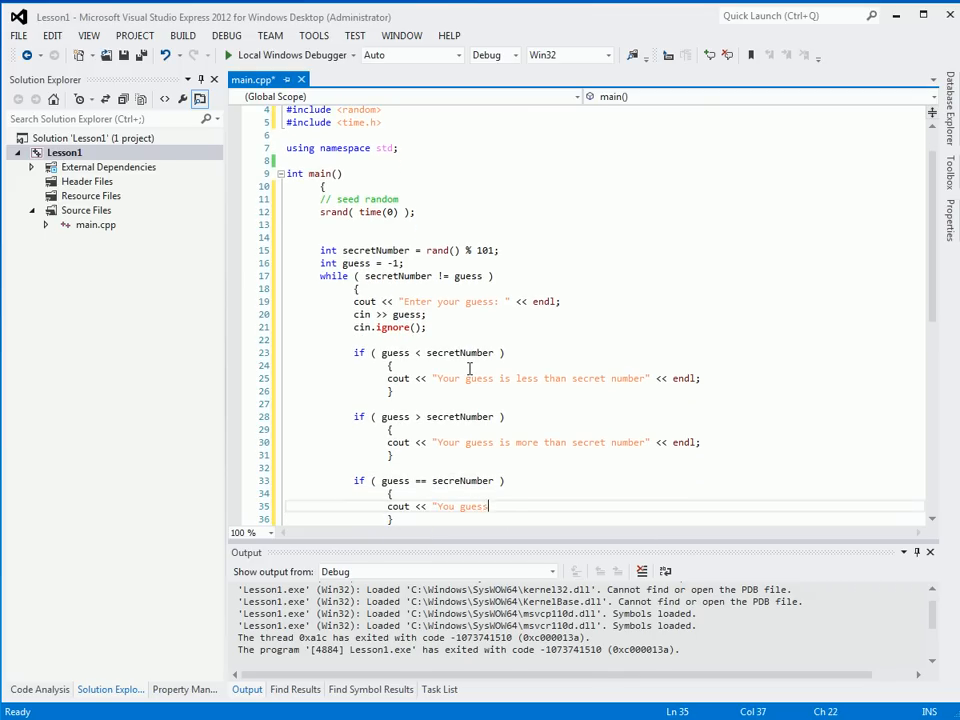
{"action": "type", "text": "the number!\" << endl;"}
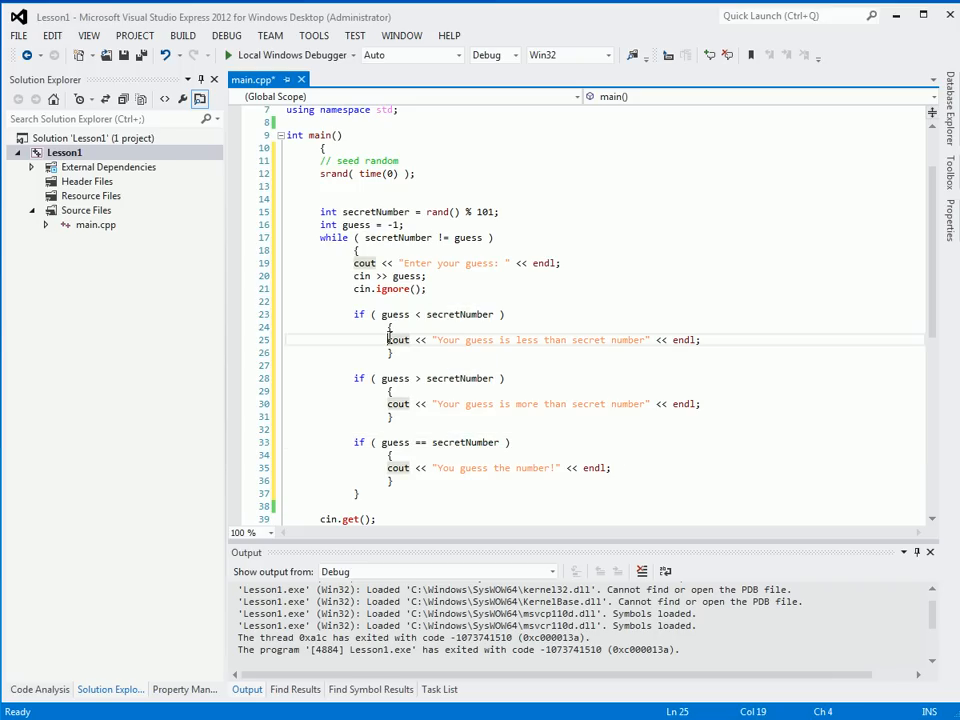
{"action": "left_click_drag", "start_coordinate": [388, 340], "coordinate": [704, 340]}
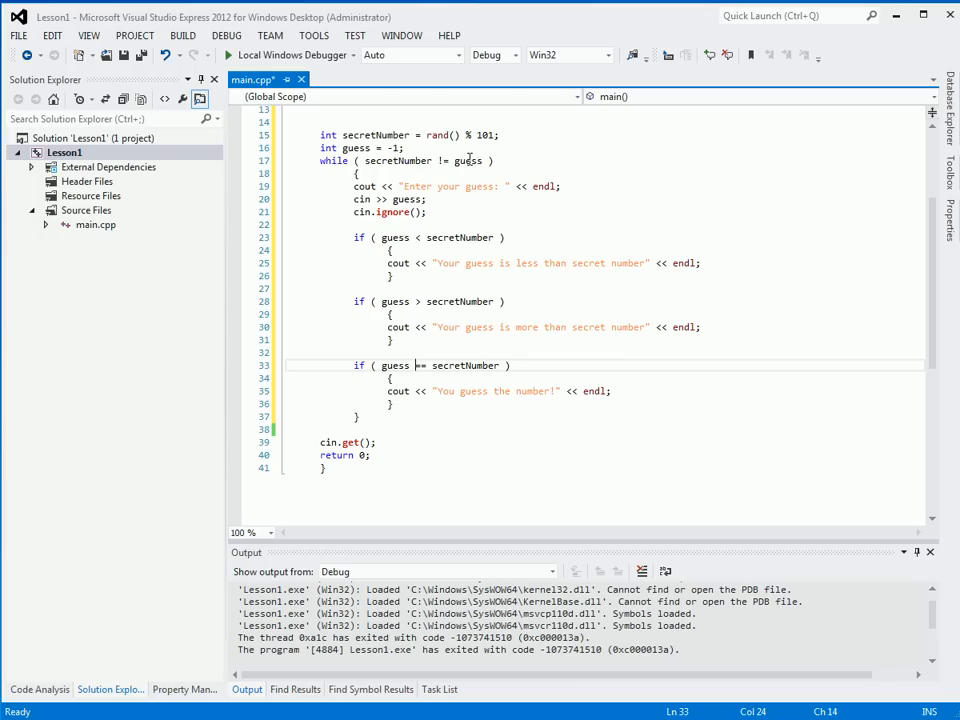
{"action": "mouse_move", "coordinate": [404, 160]}
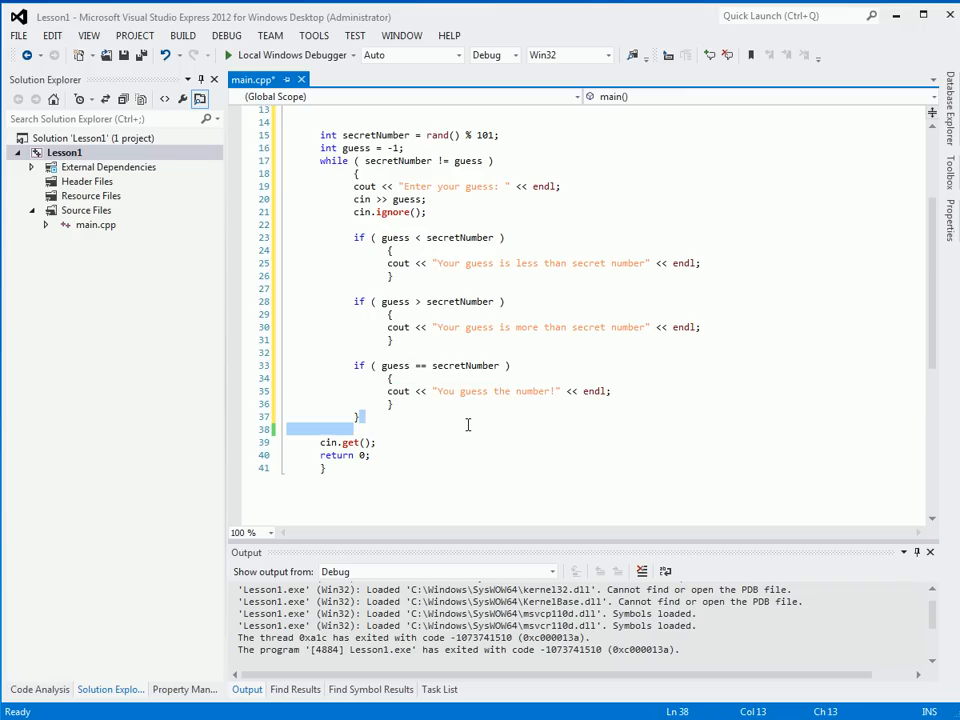
{"action": "mouse_move", "coordinate": [464, 448]}
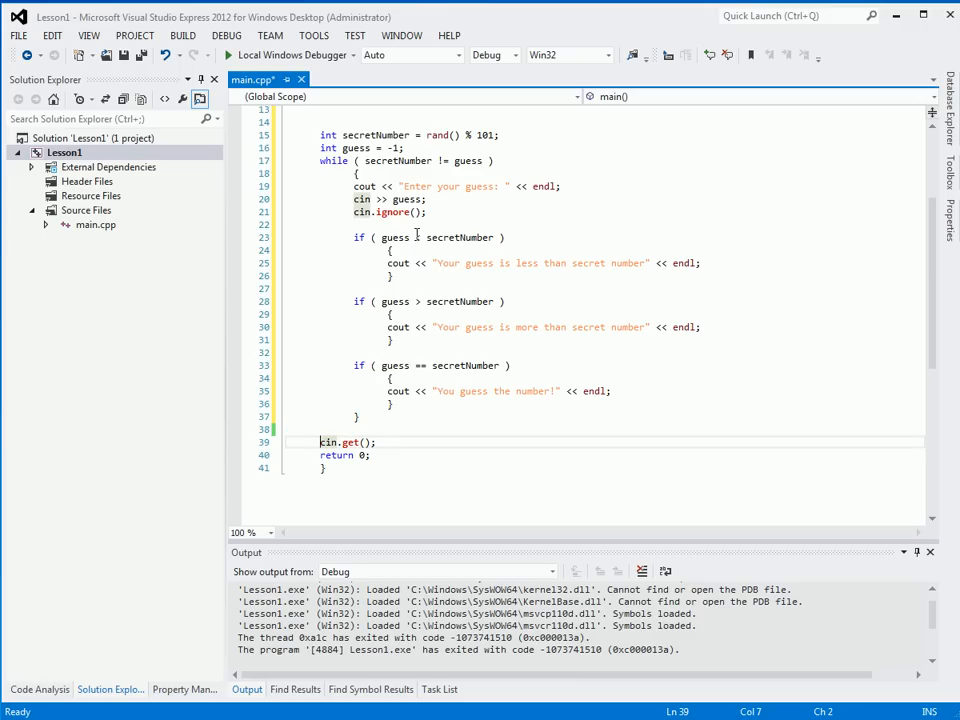
{"action": "mouse_move", "coordinate": [290, 56]}
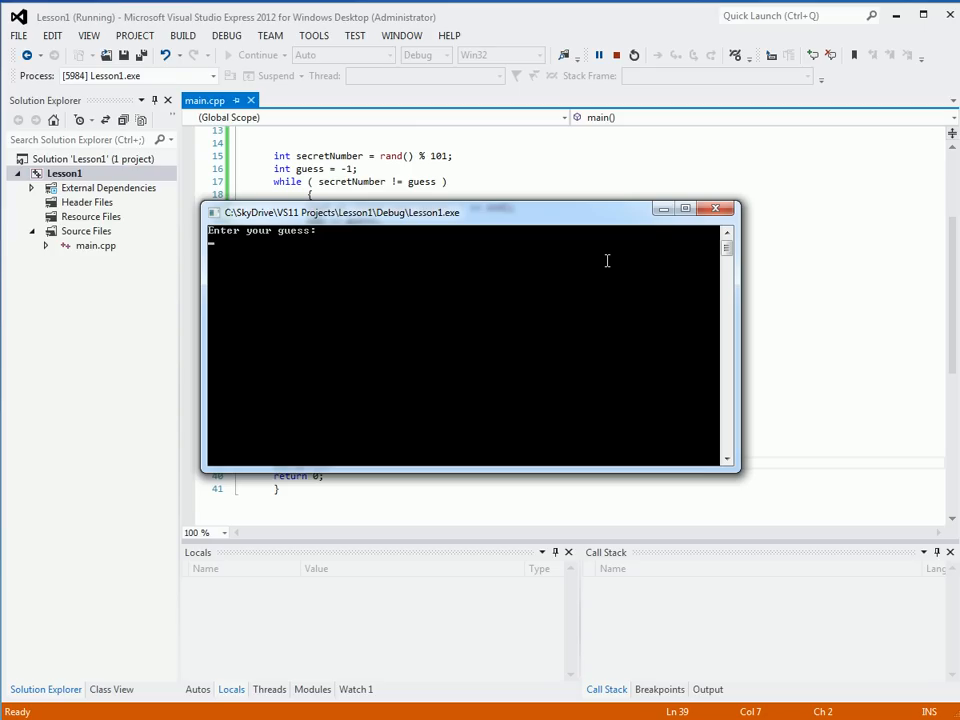
- Play the console game with guesses 50, 25, 4 and 33 until the number is guessed, then close the console
{"action": "type", "text": "50"}
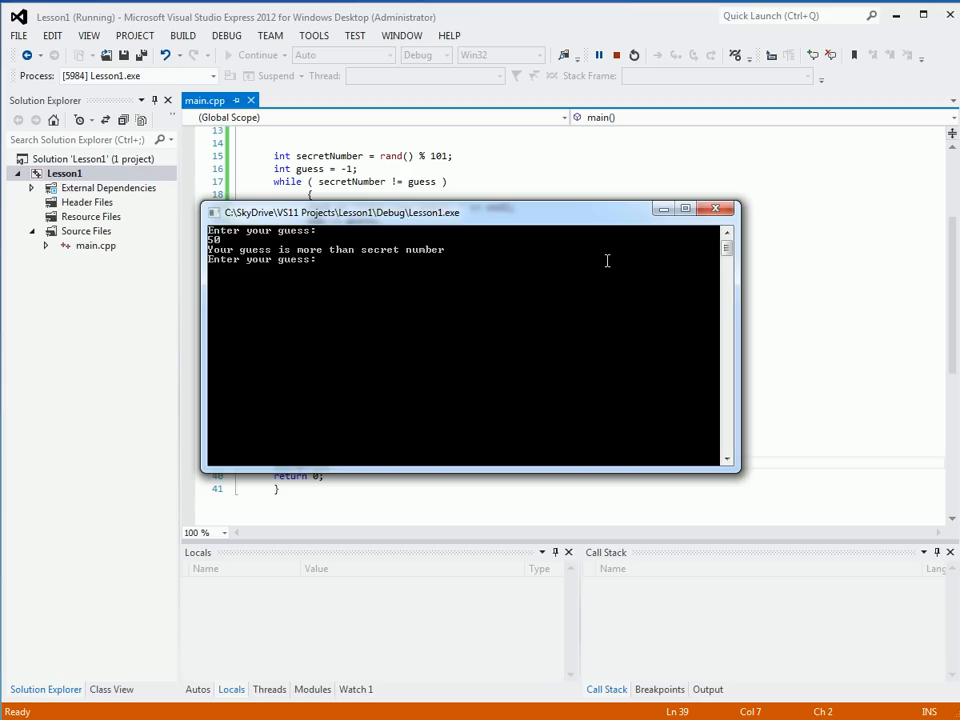
{"action": "type", "text": "25"}
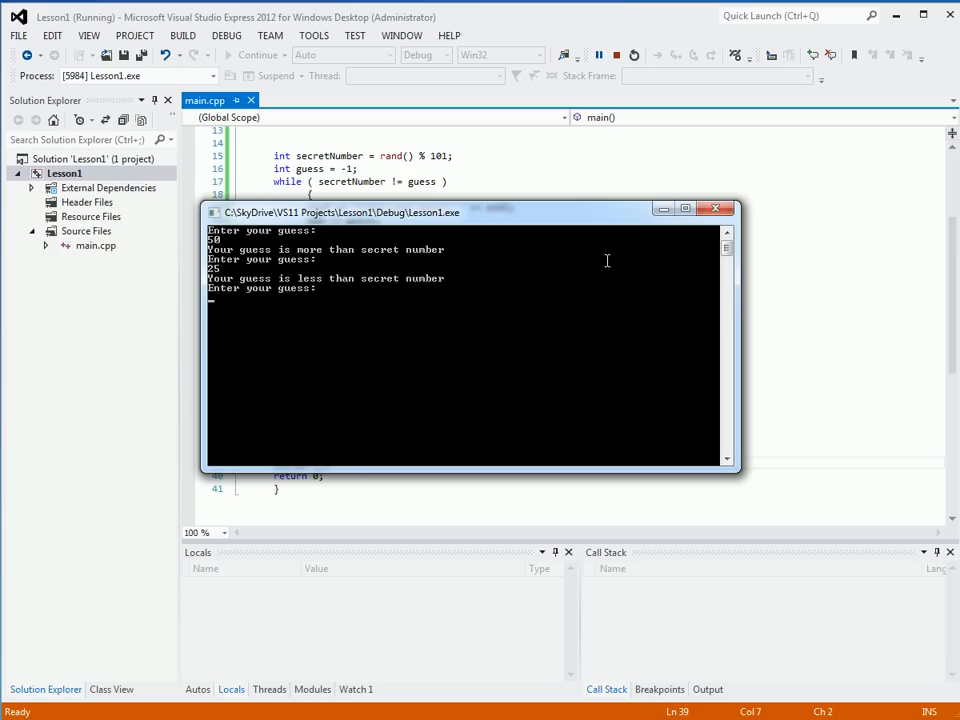
{"action": "type", "text": "40"}
{"action": "type", "text": "35"}
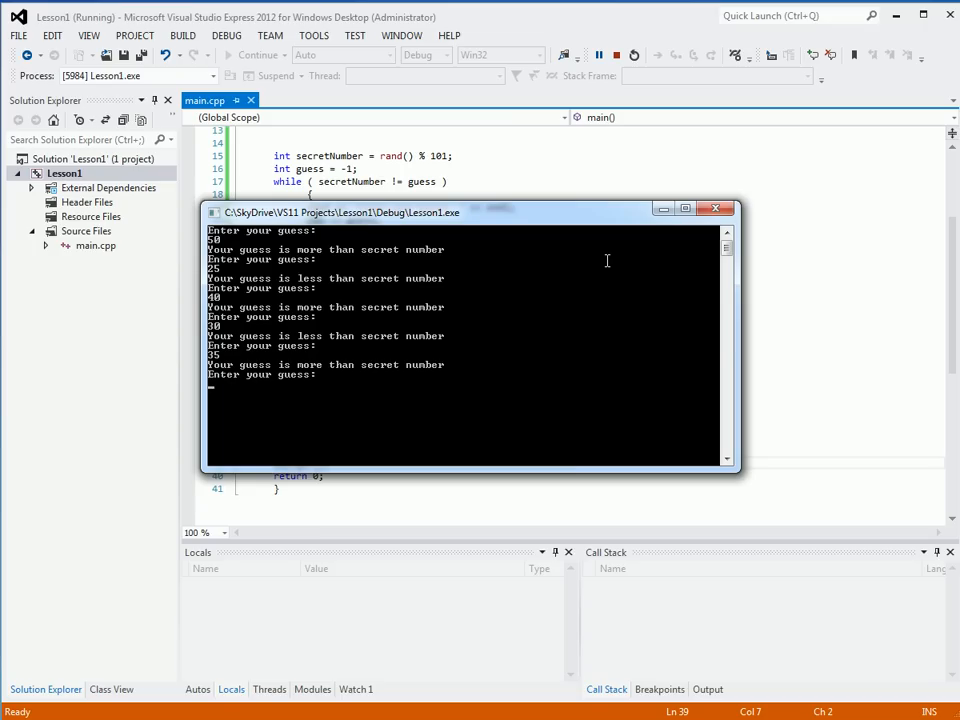
{"action": "type", "text": "33"}
{"action": "type", "text": "34"}
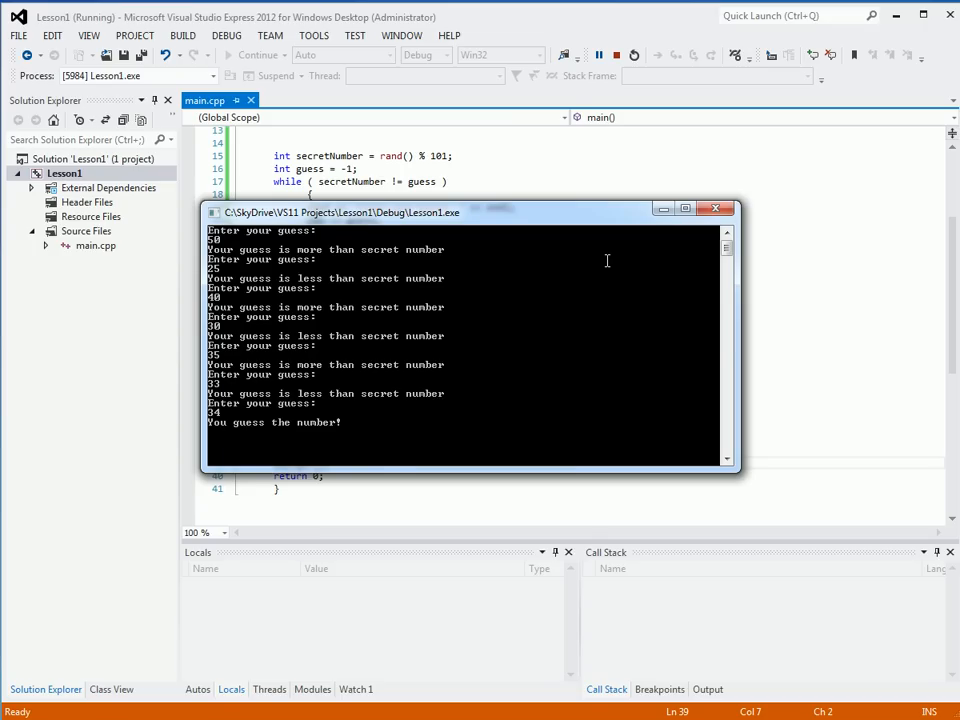
{"action": "left_click", "coordinate": [716, 208]}
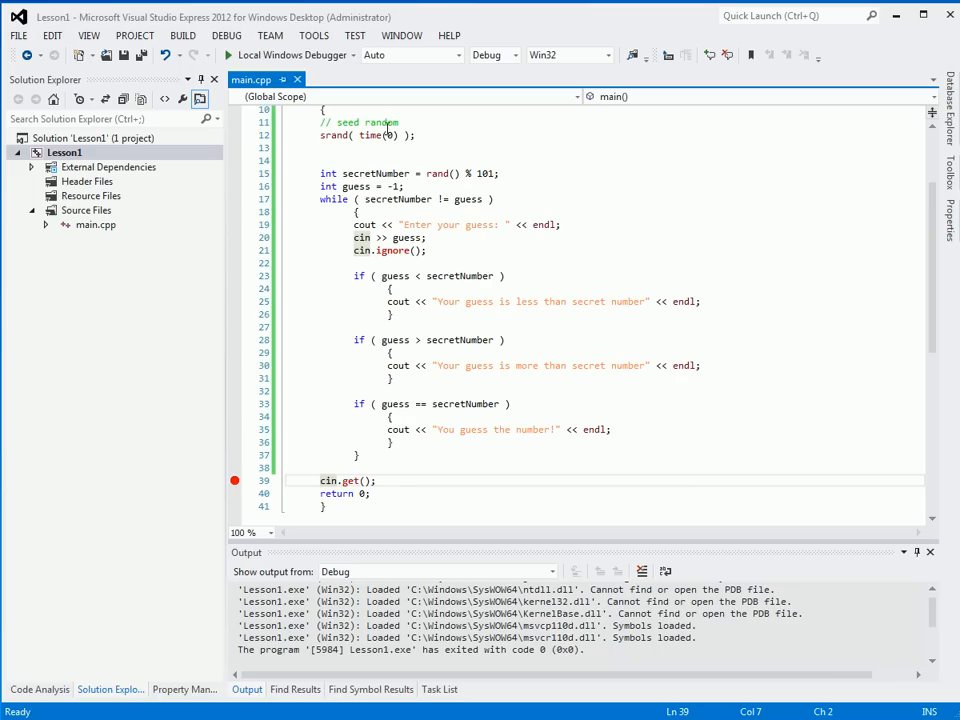
{"action": "mouse_move", "coordinate": [238, 204]}
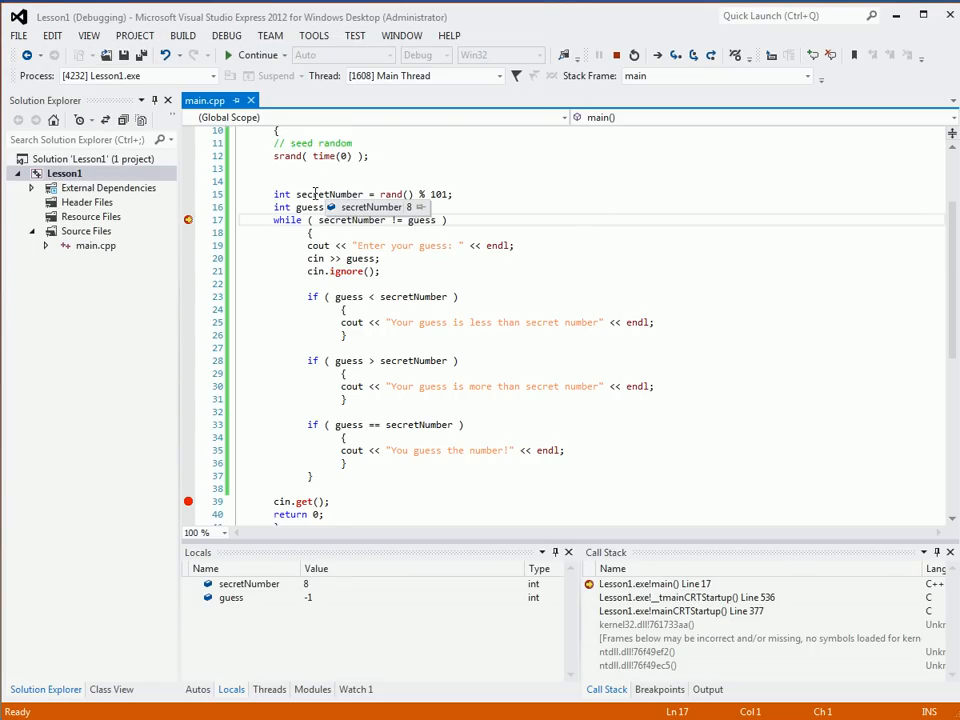
{"action": "mouse_move", "coordinate": [488, 460]}
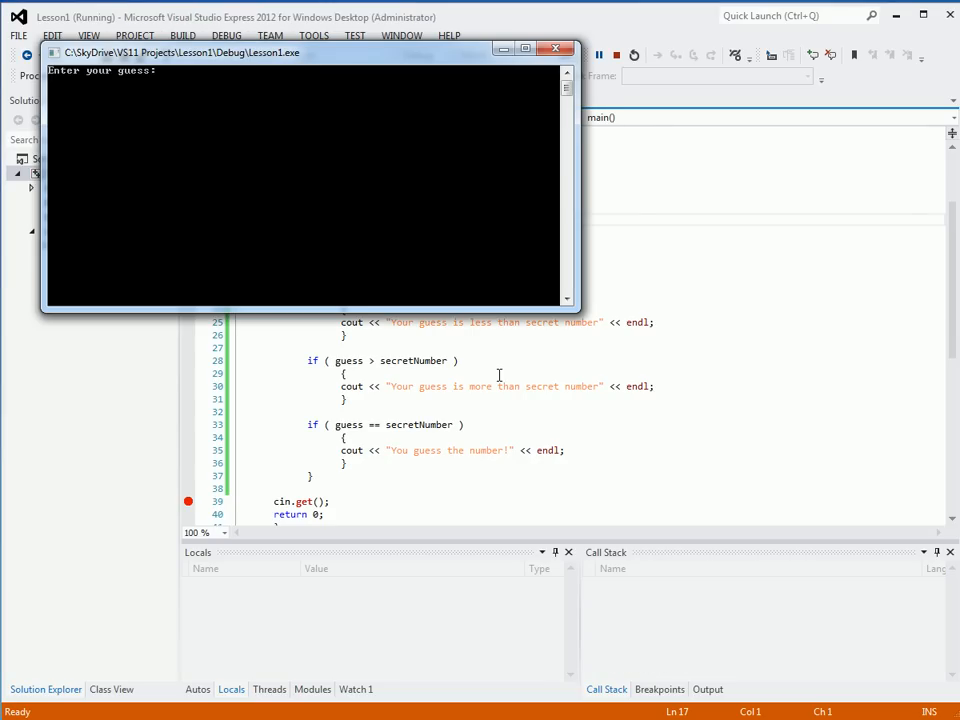
- Enter guesses 10, 7, -23 and 1000 into the debugged game's console
{"action": "type", "text": "10"}
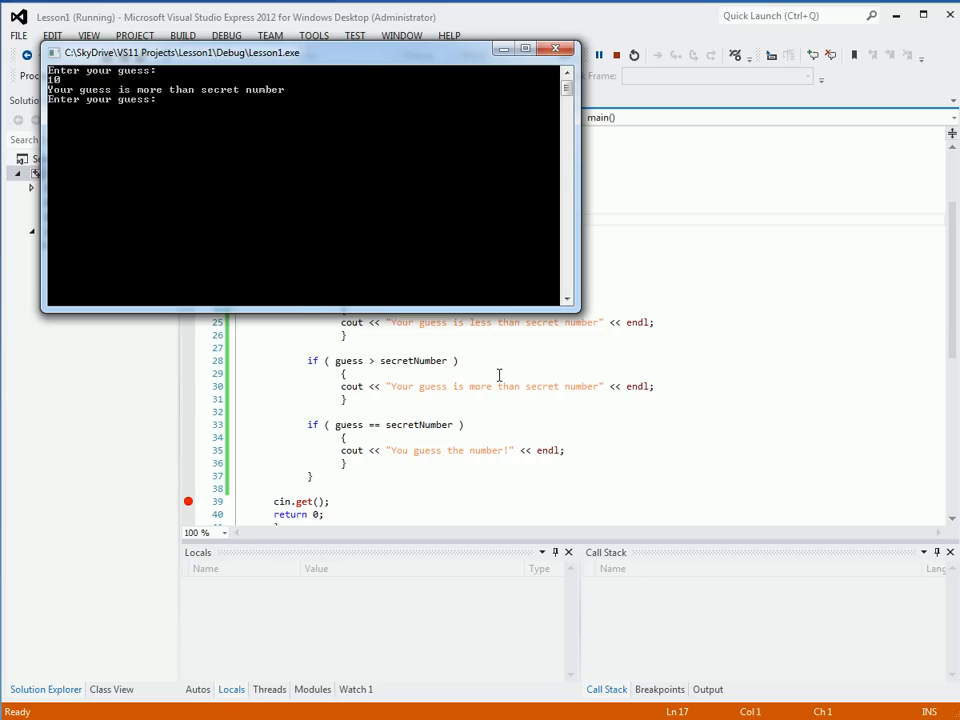
{"action": "type", "text": "7"}
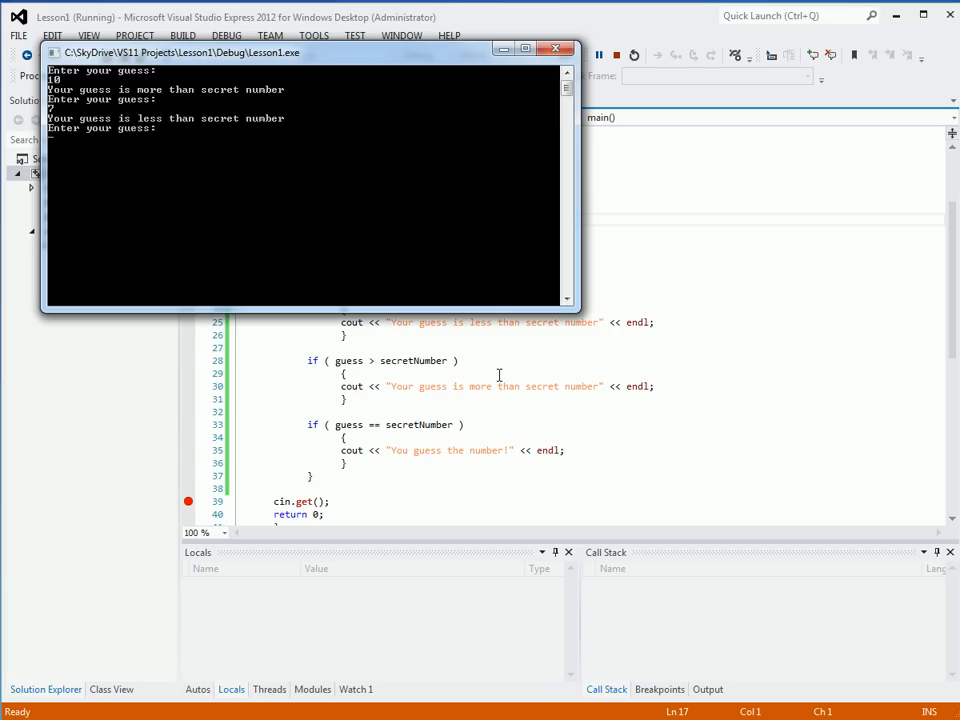
{"action": "type", "text": "-23"}
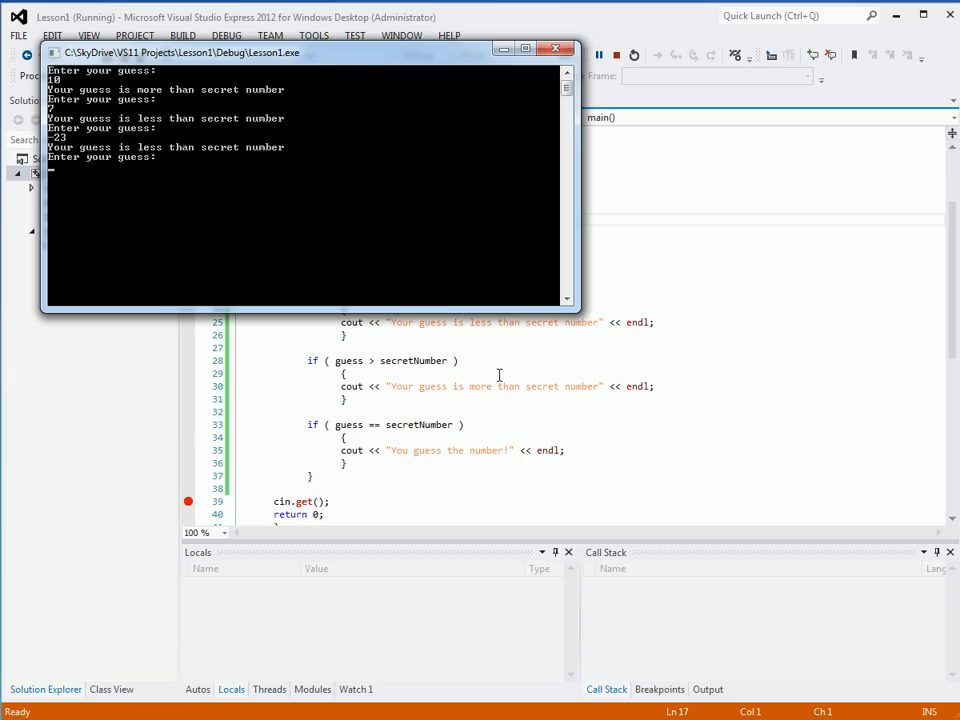
{"action": "type", "text": "1000"}
{"action": "type", "text": "cout << "}
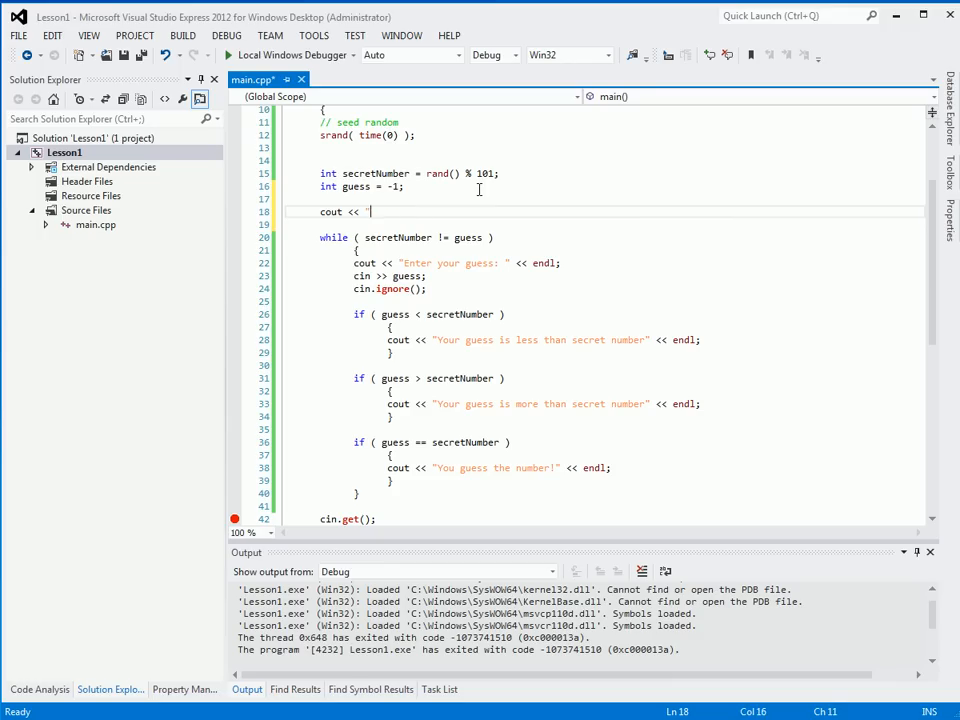
- Print "Try to guess a secret number between 0 - 100" with endl before the while loop
{"action": "type", "text": "\"Try to guess a s"}
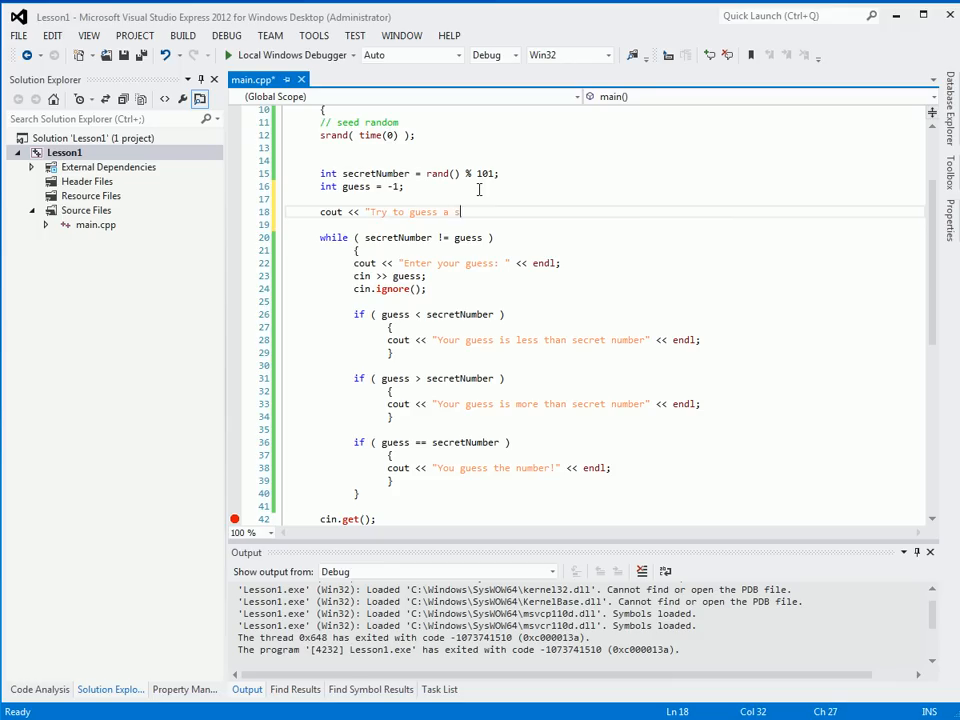
{"action": "type", "text": "secret number between"}
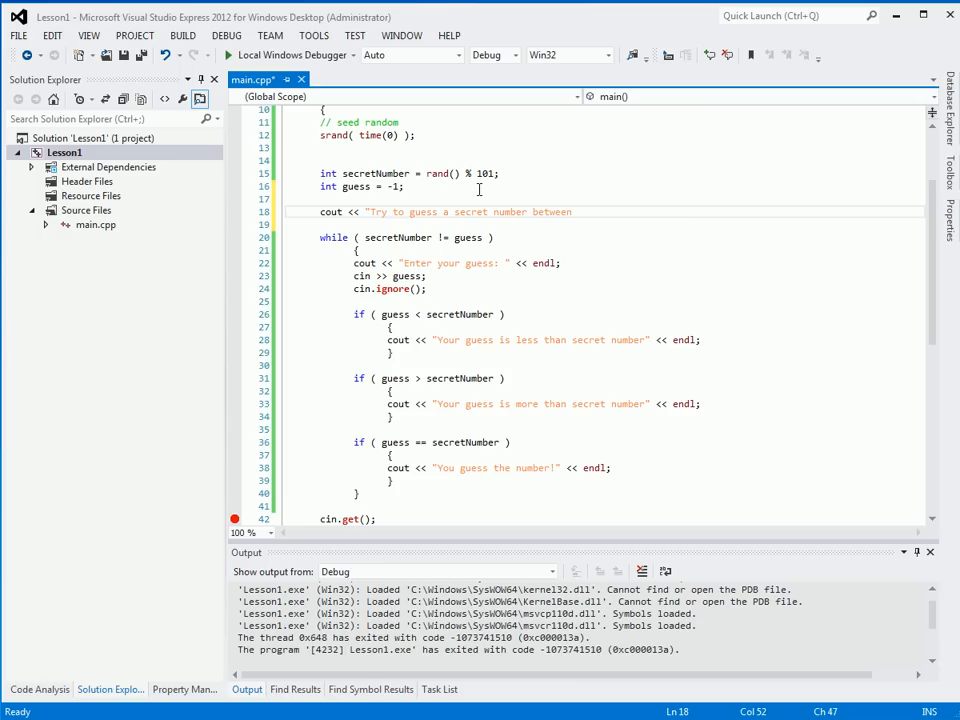
{"action": "type", "text": "0 - 100"}
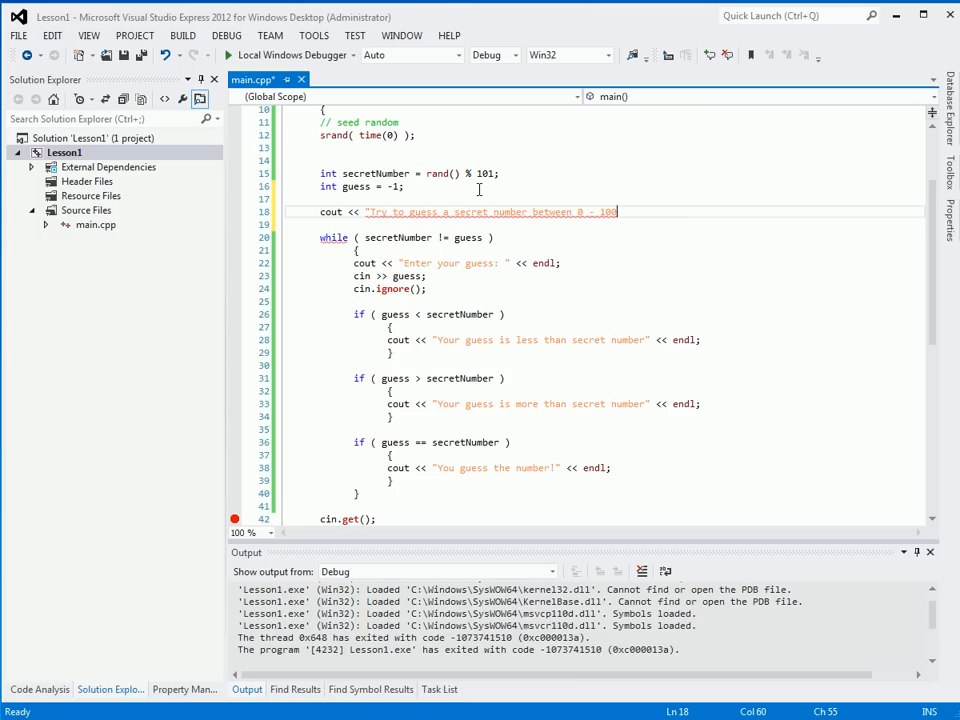
{"action": "type", "text": "<< endl;"}
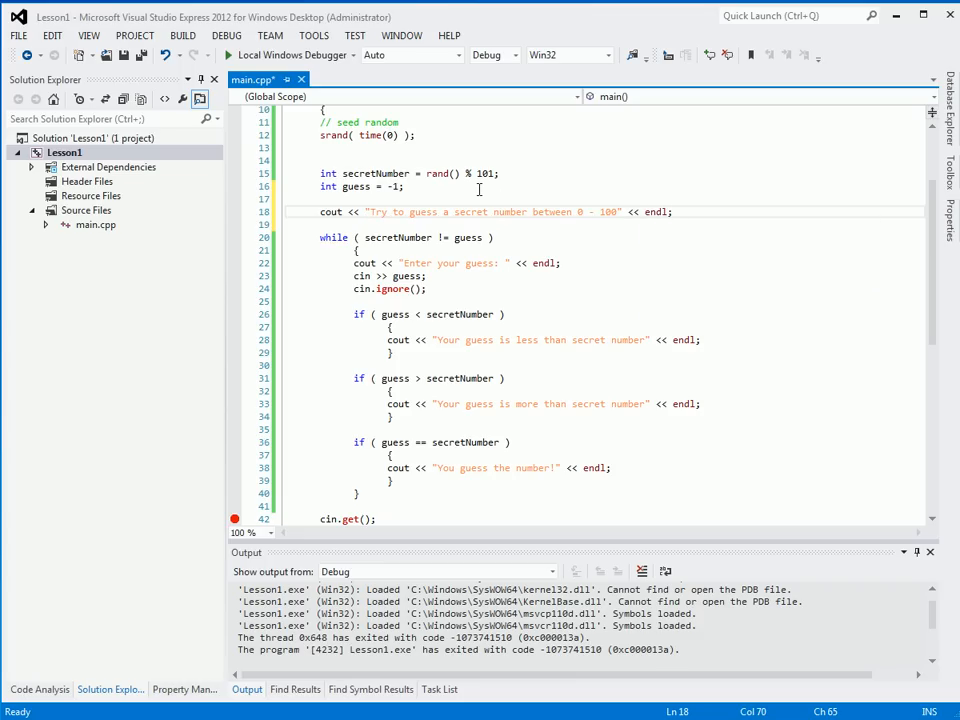
{"action": "left_click", "coordinate": [372, 212]}
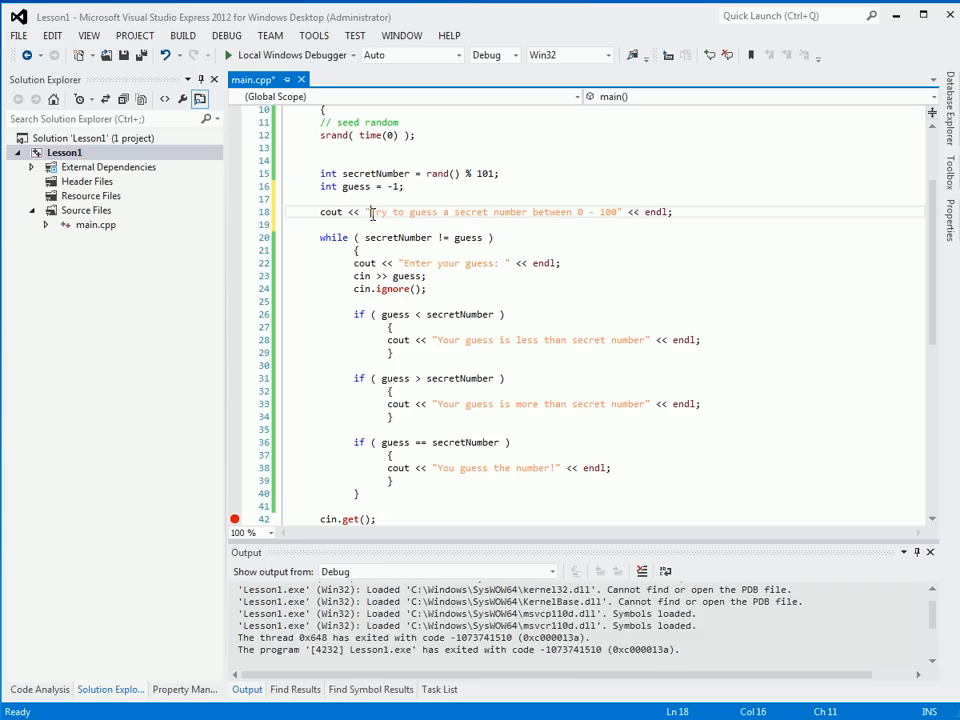
{"action": "left_click_drag", "start_coordinate": [372, 212], "coordinate": [616, 212]}
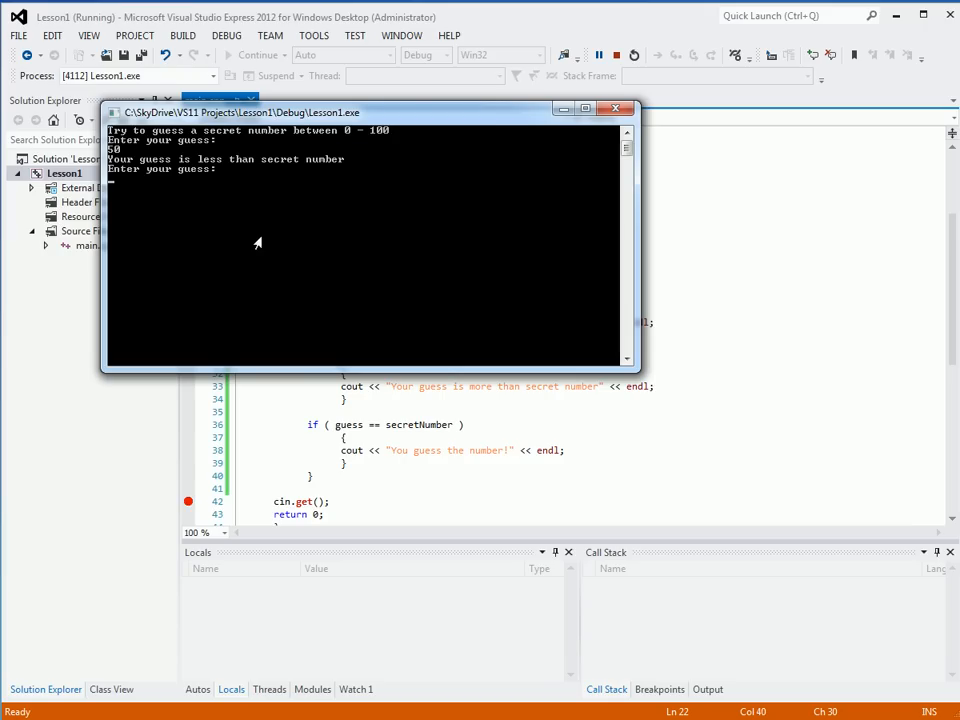
- Enter guesses 75 and 80 into the running game's console
{"action": "type", "text": "75"}
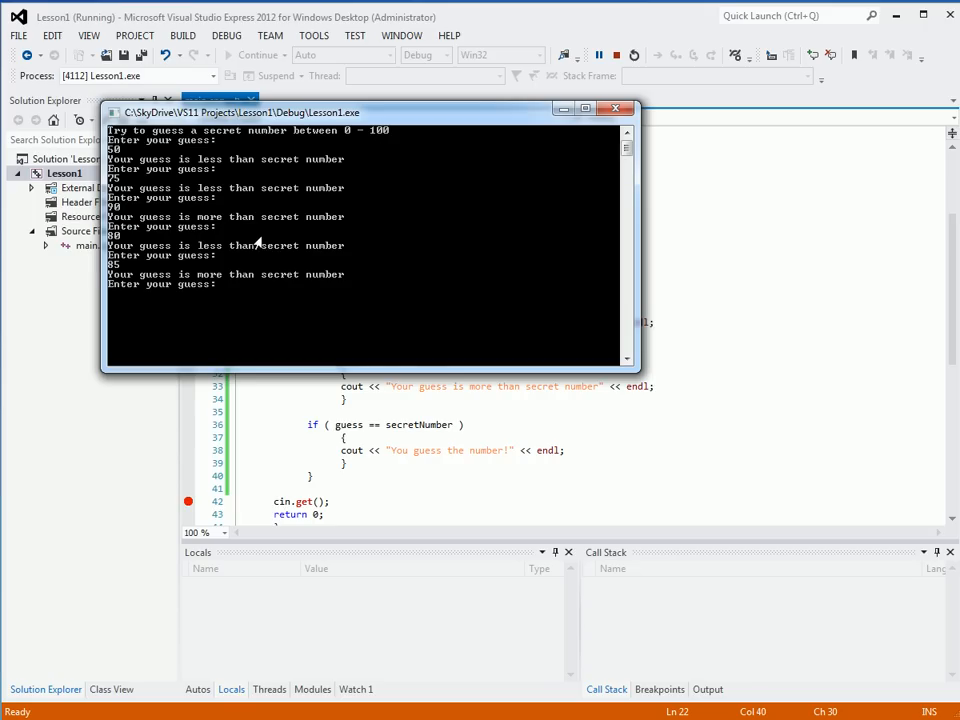
{"action": "type", "text": "8"}
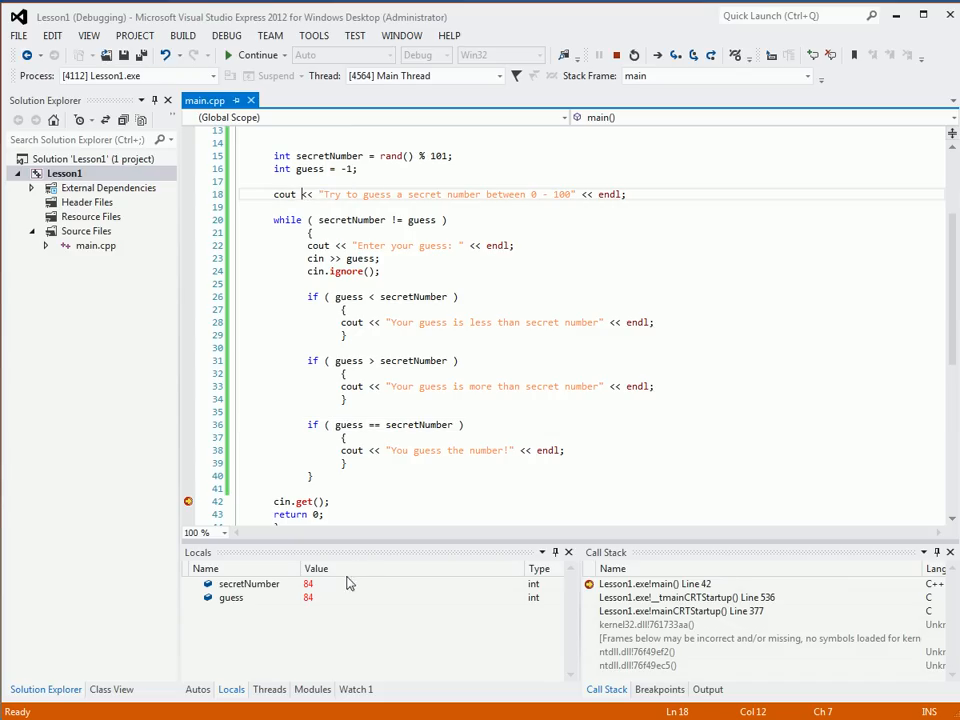
- Inspect the guess value of 84 in the Locals window at the breakpoint
{"action": "left_click", "coordinate": [232, 598]}
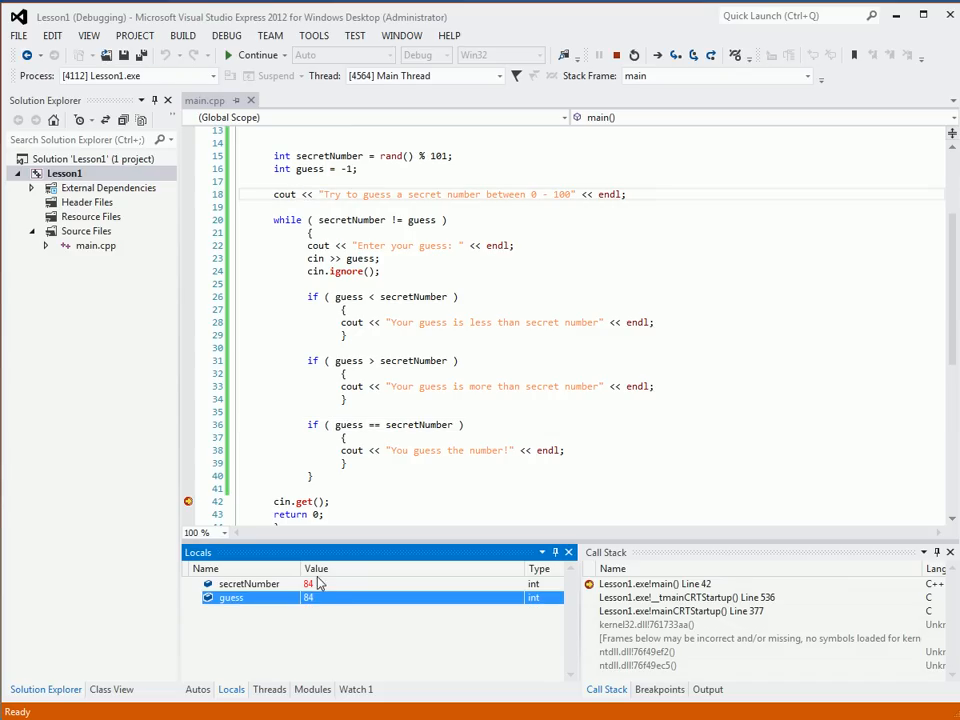